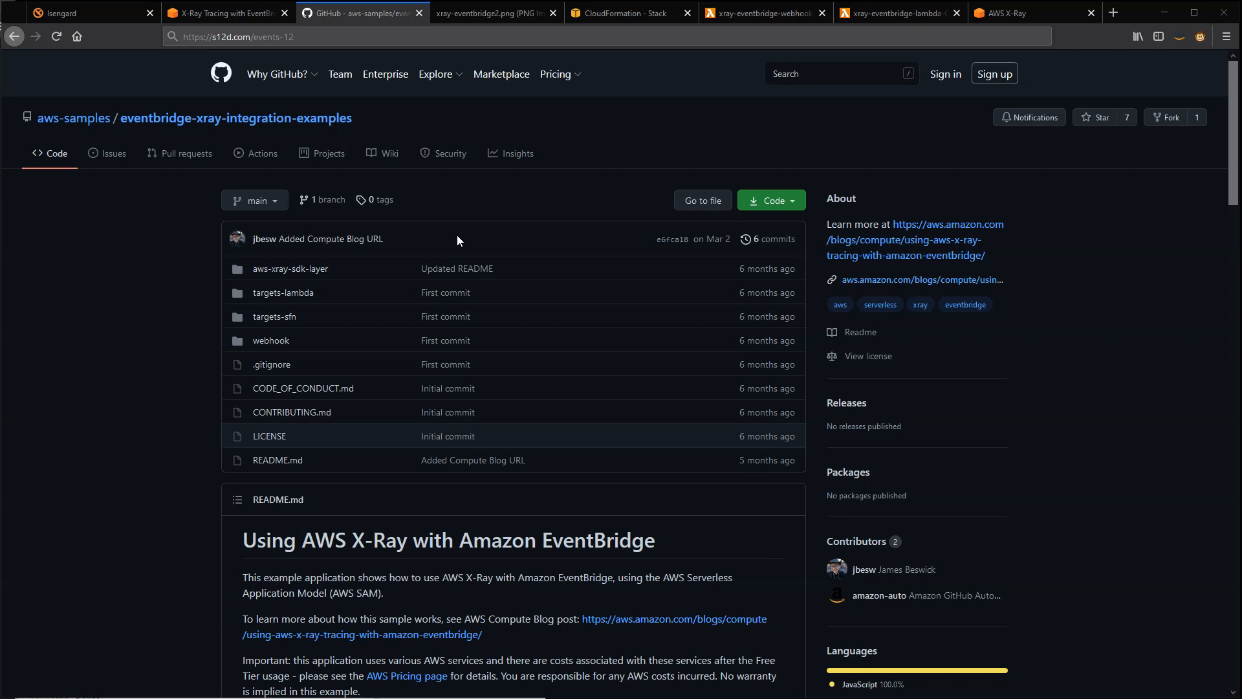
mouse_move(453, 235)
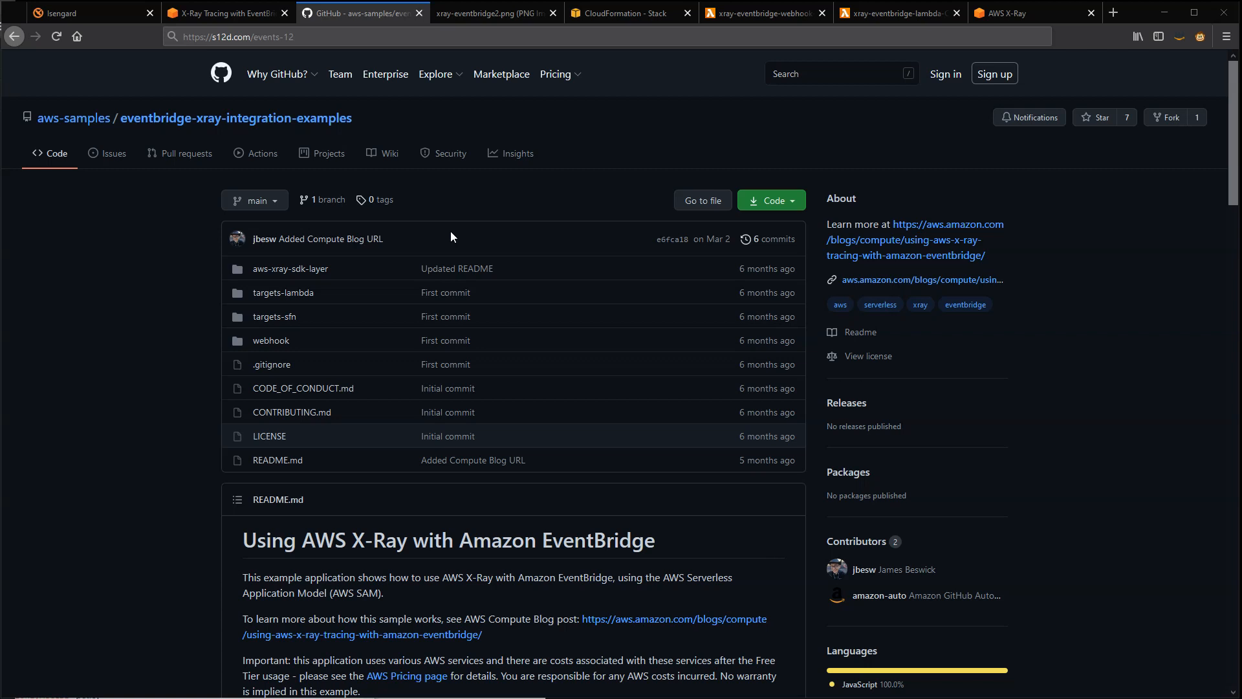
Step: Show the xray-eventbridge2.png diagram of the webhook, event bus and its three targets
scroll(down, 3)
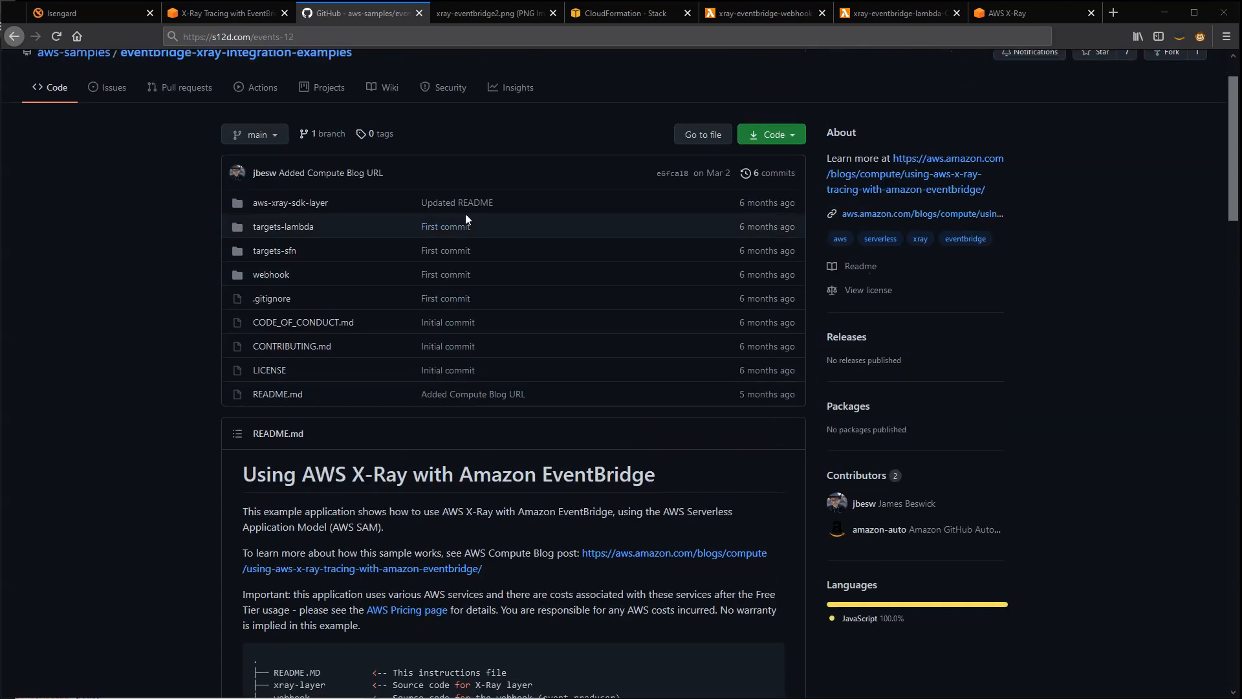
mouse_move(184, 310)
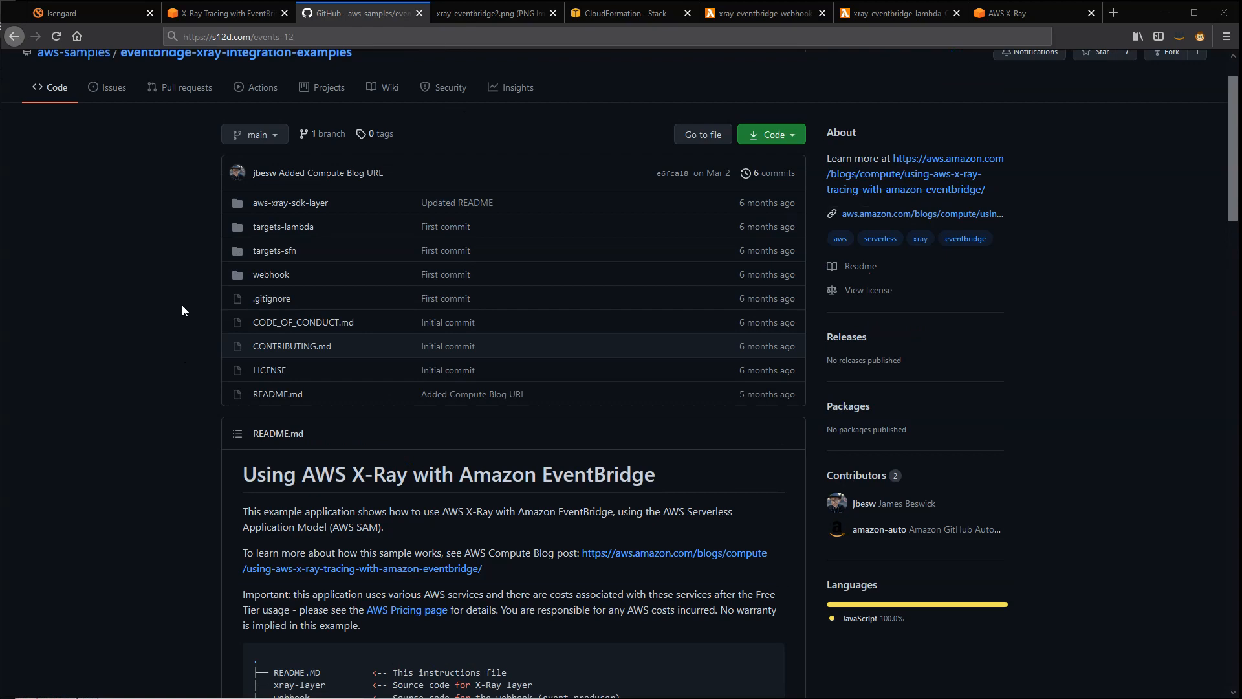
click(492, 13)
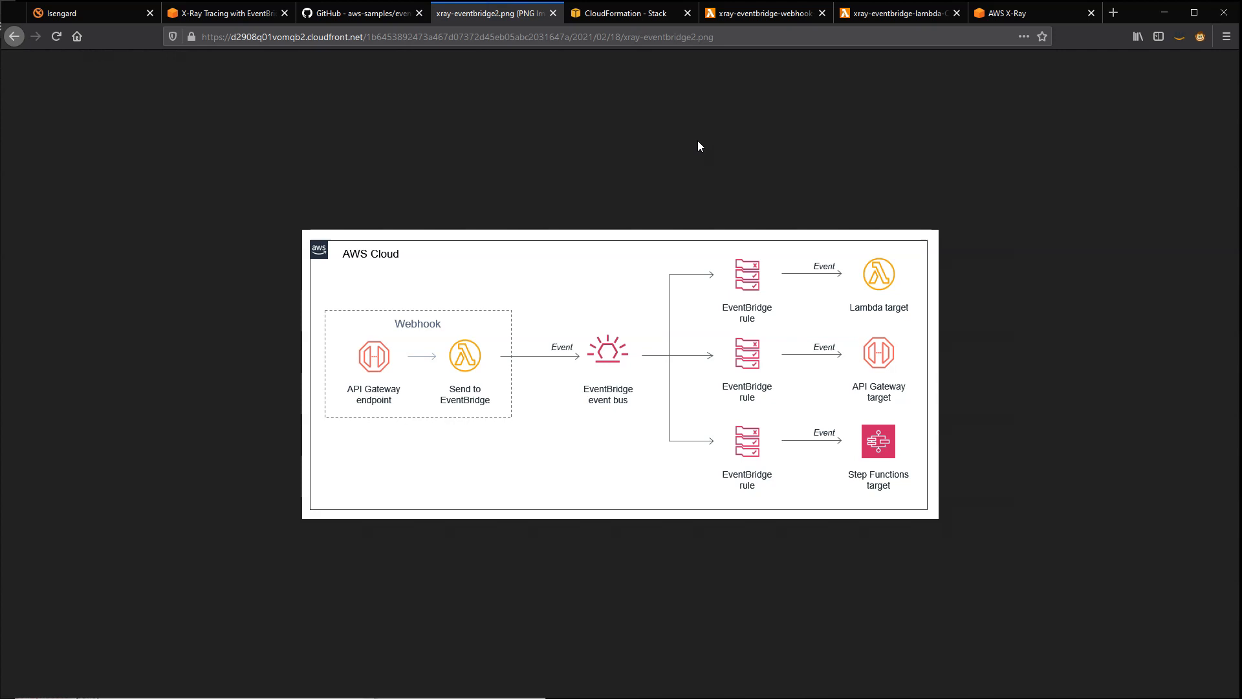
mouse_move(341, 422)
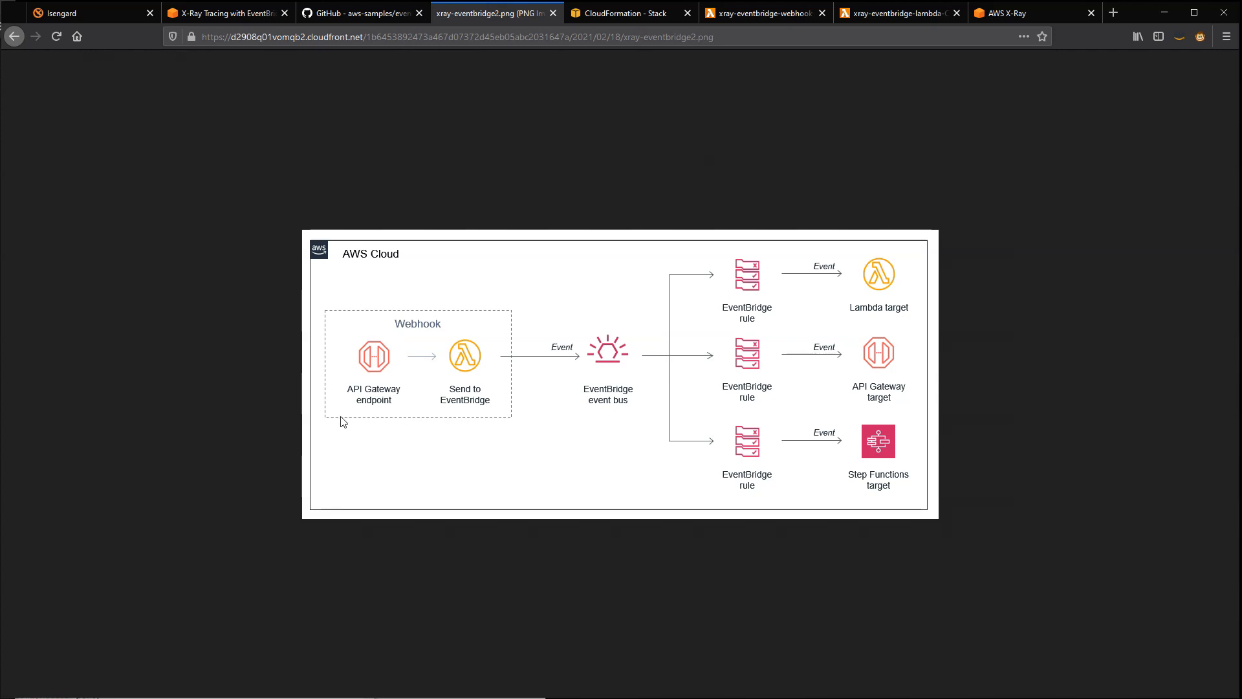
mouse_move(374, 392)
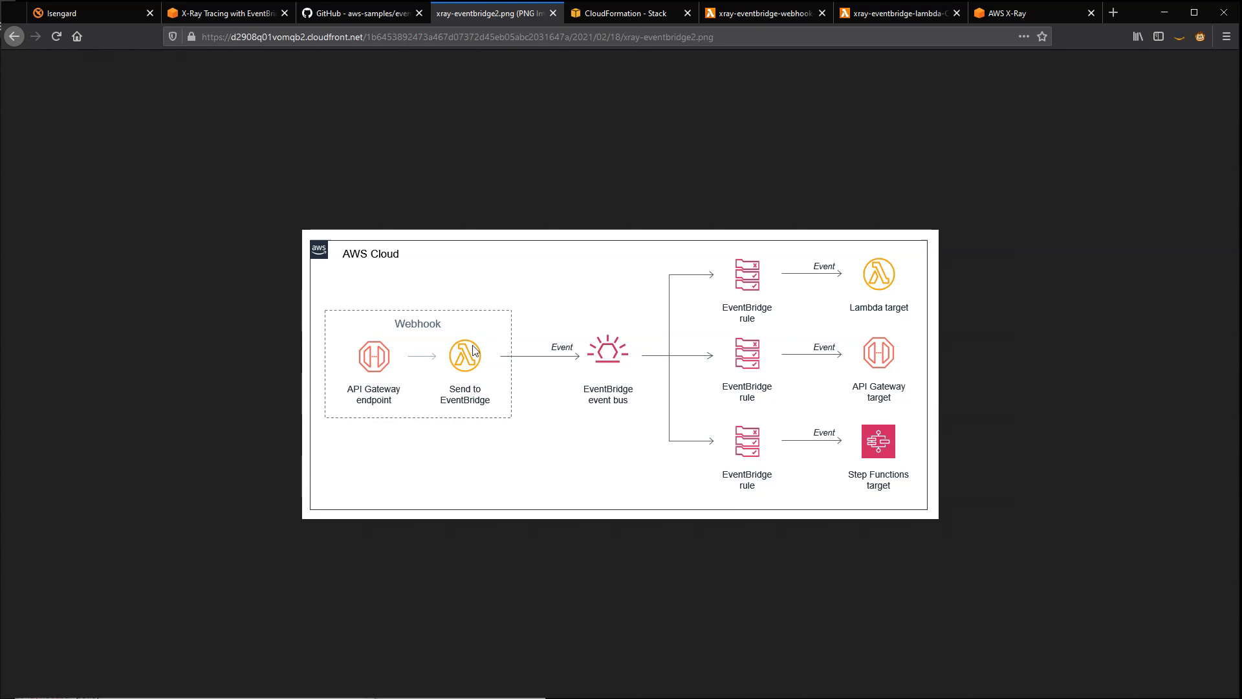
mouse_move(560, 390)
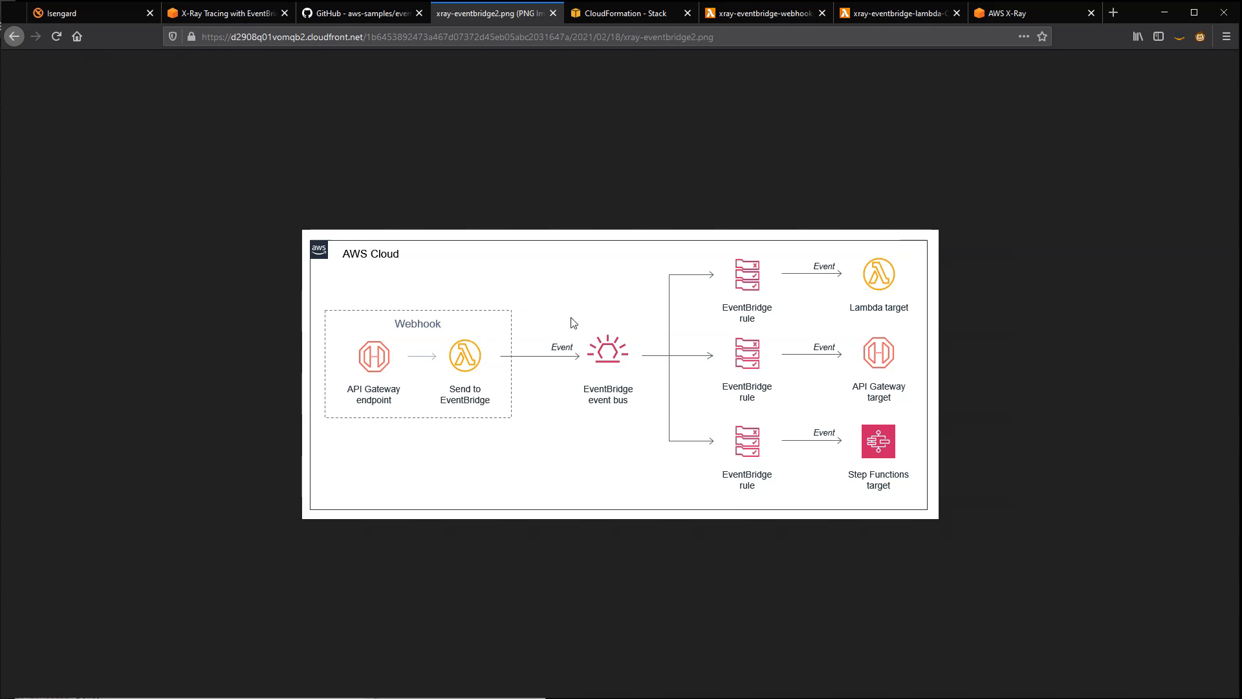
mouse_move(393, 367)
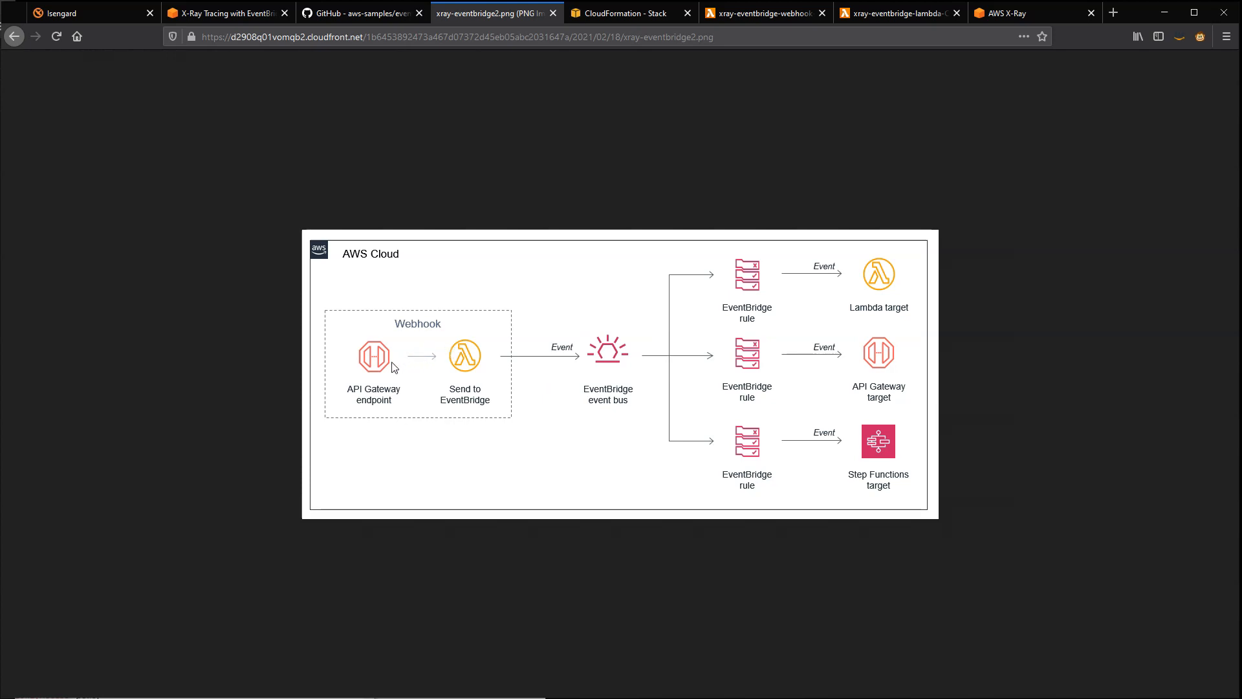
mouse_move(383, 362)
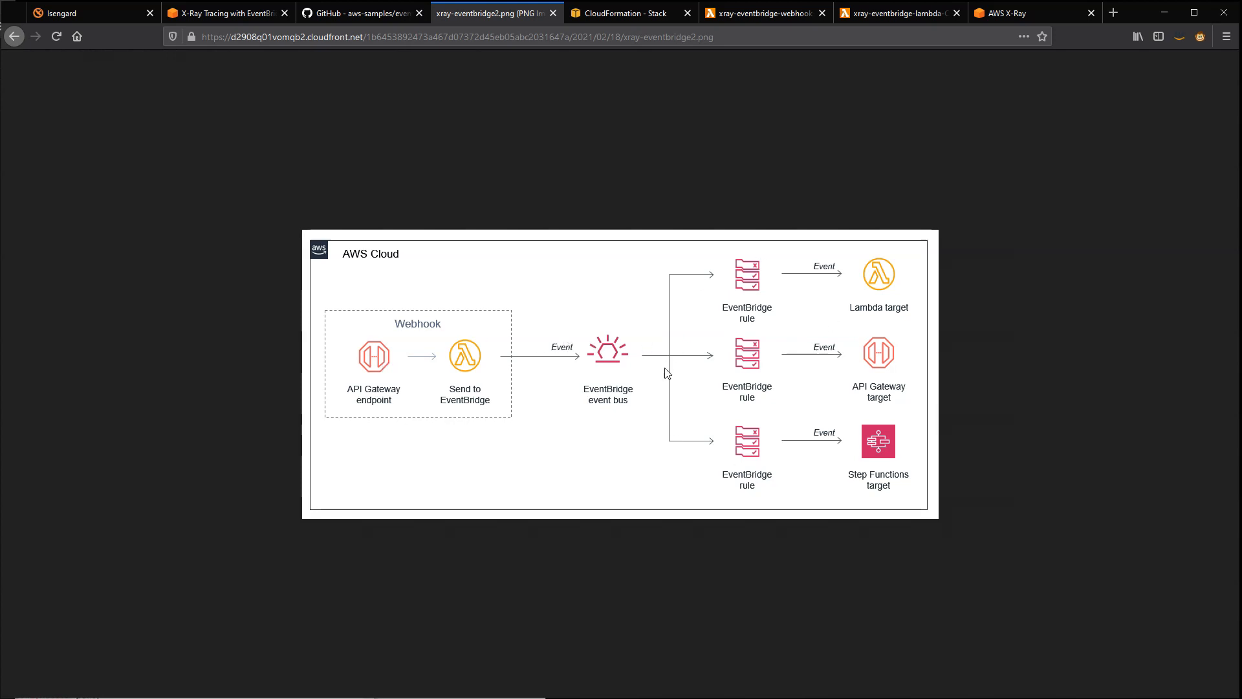
mouse_move(693, 337)
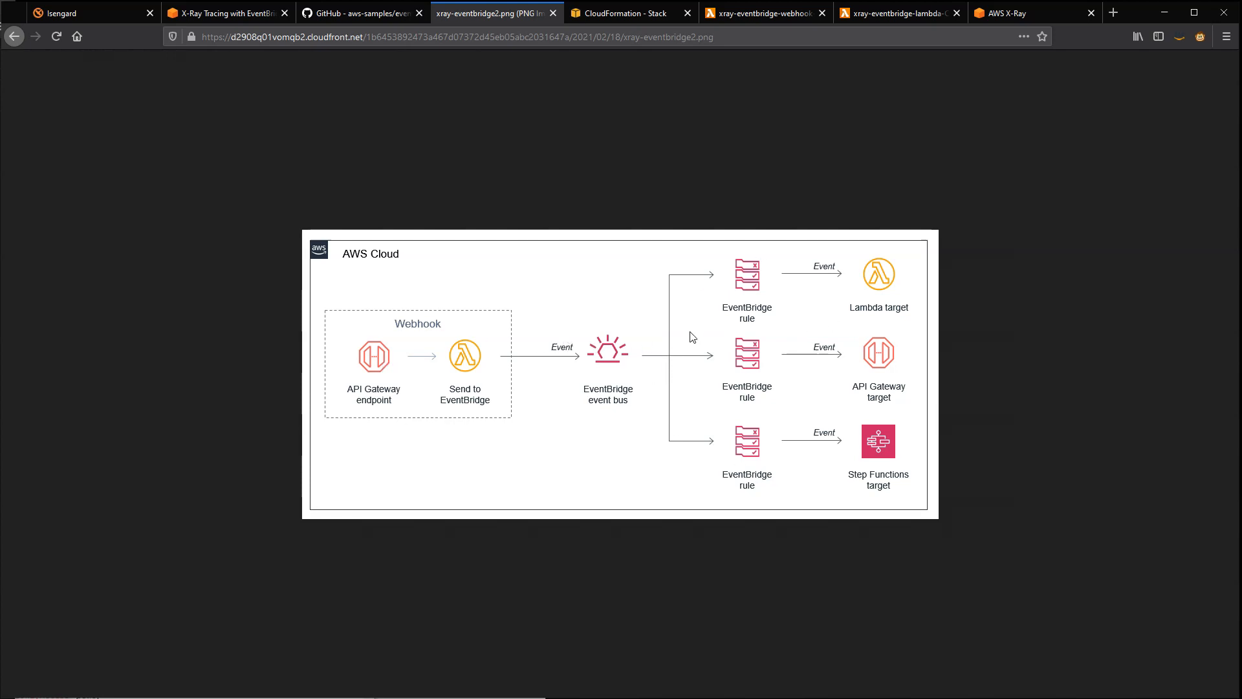
mouse_move(898, 361)
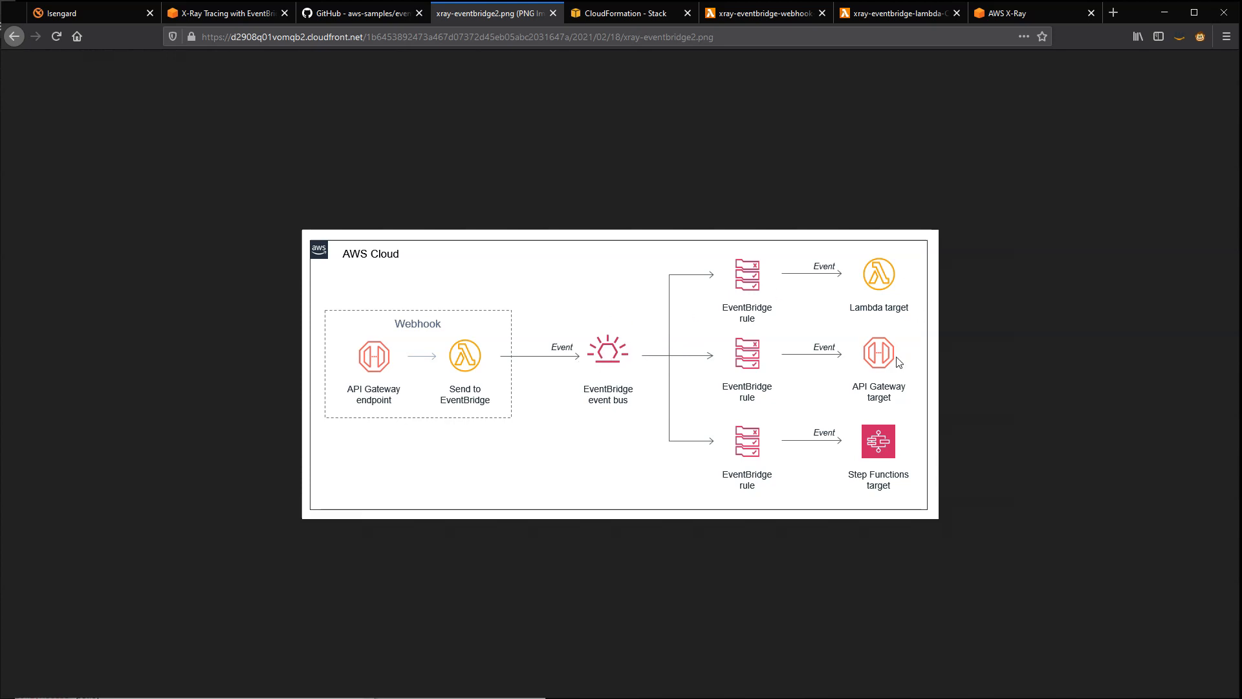
mouse_move(888, 453)
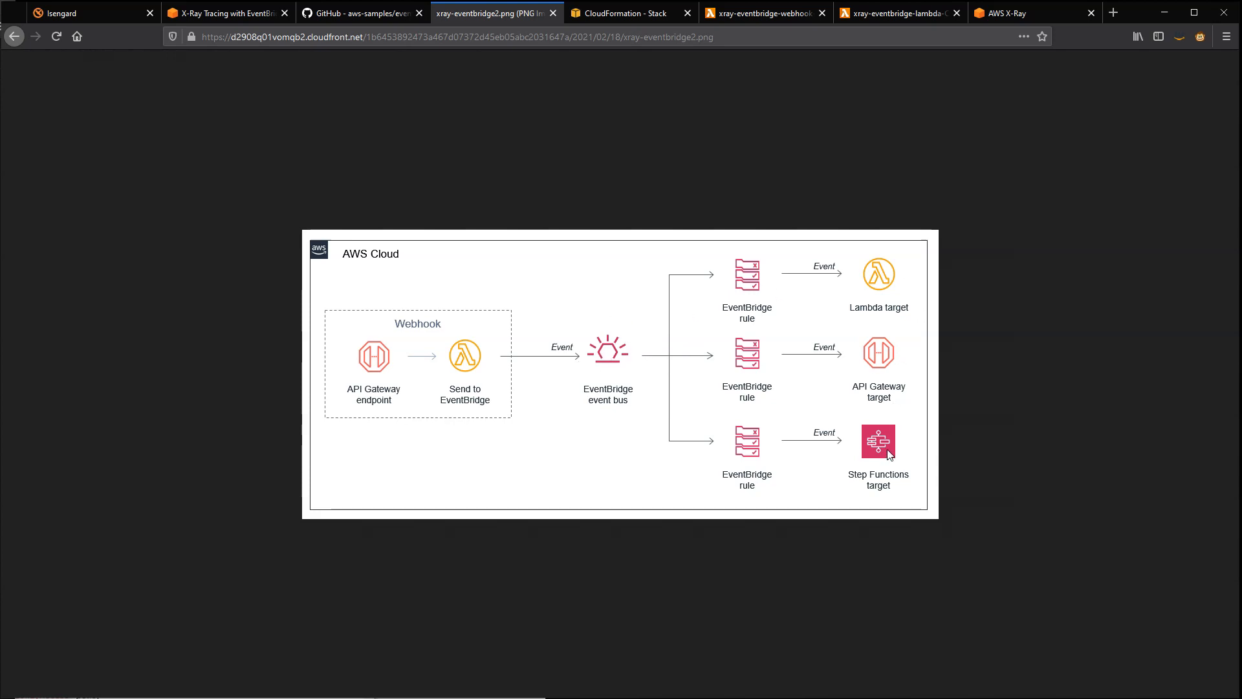
mouse_move(382, 377)
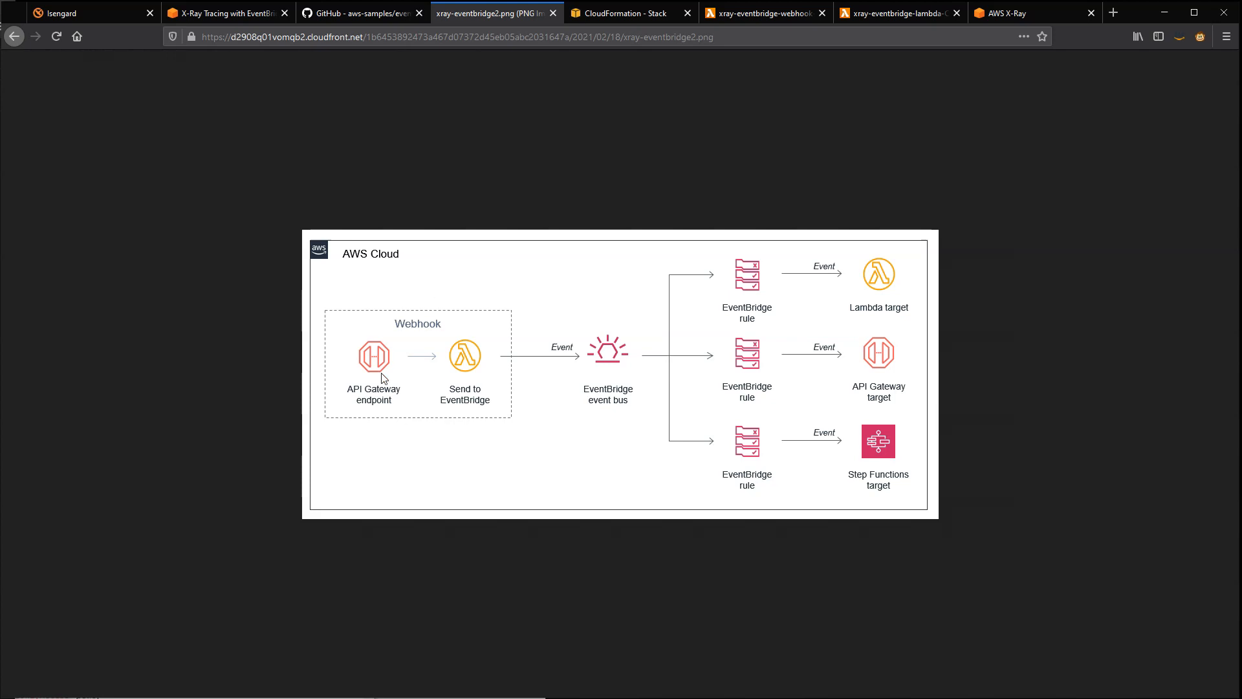
mouse_move(365, 352)
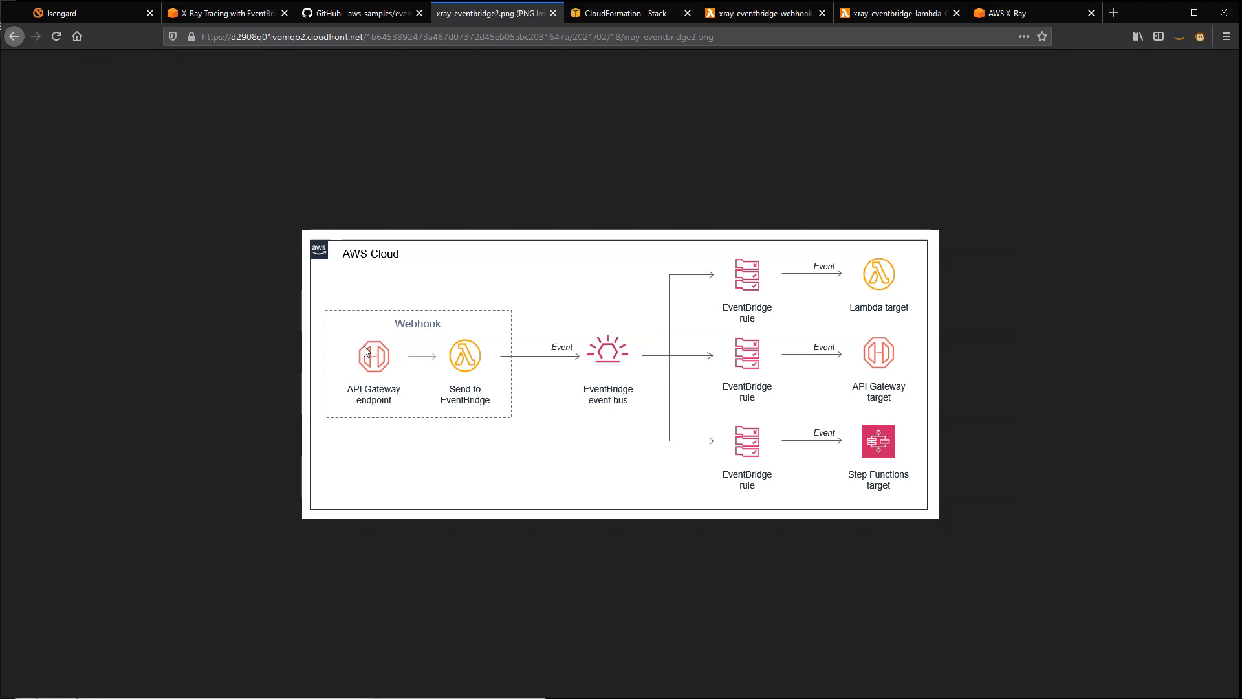
mouse_move(391, 365)
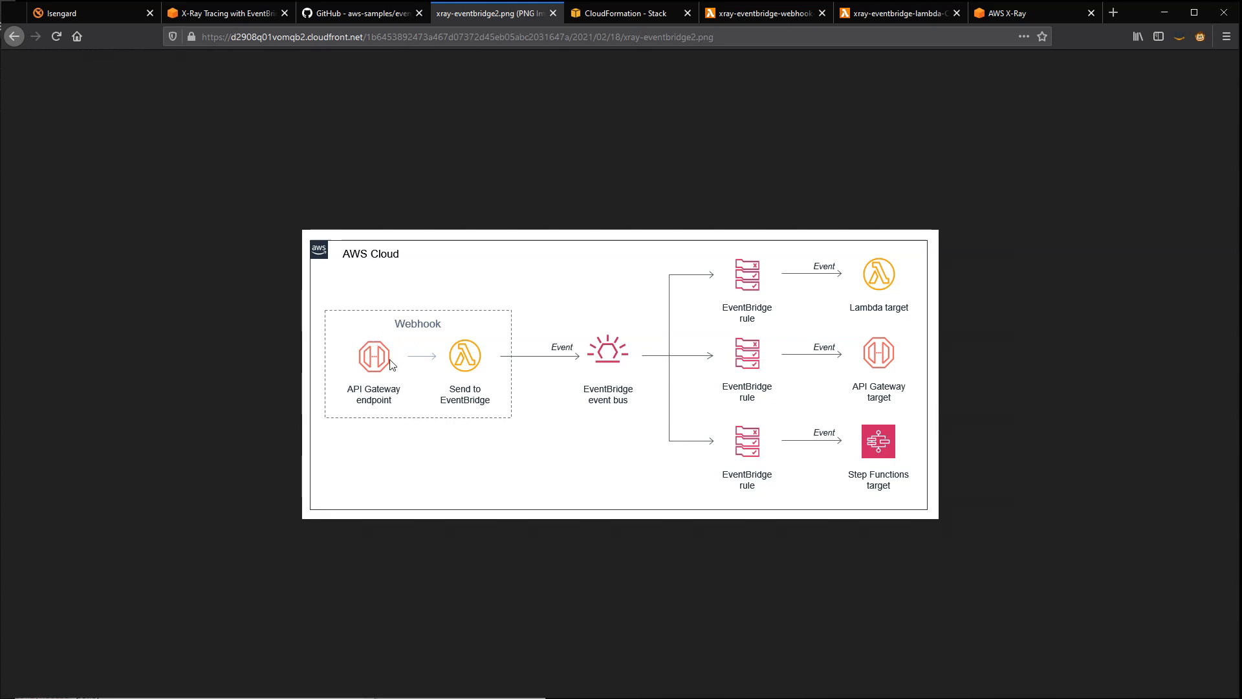
mouse_move(456, 385)
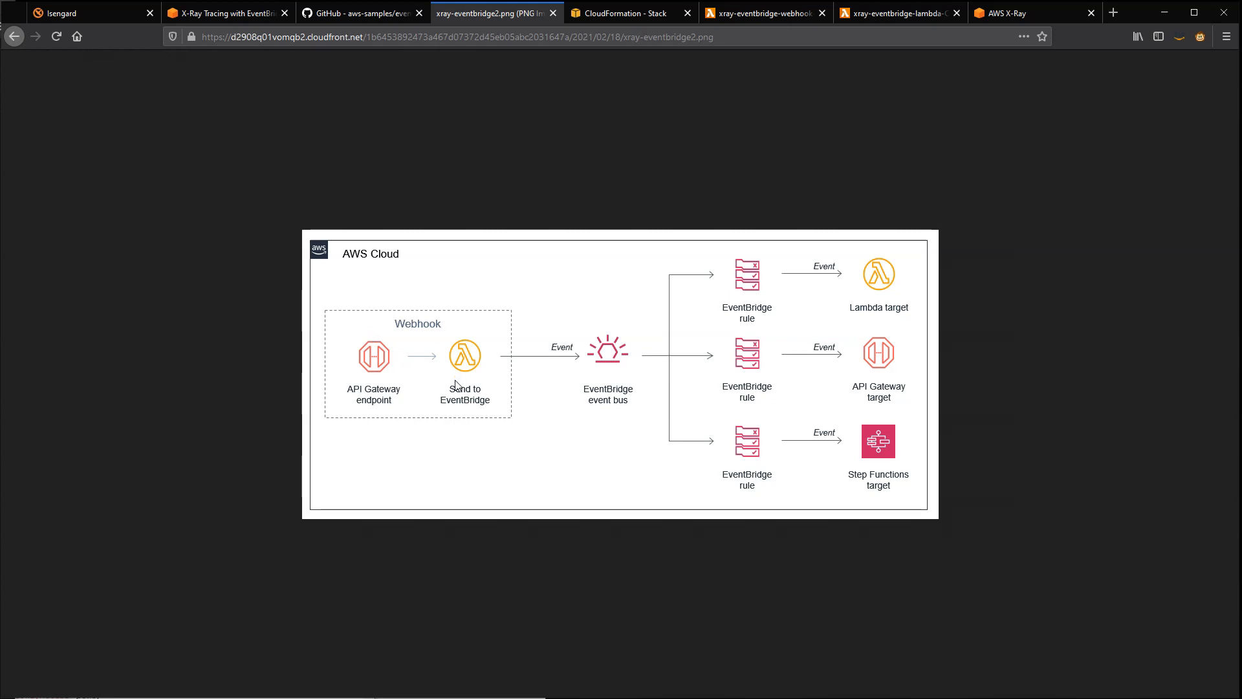
mouse_move(713, 365)
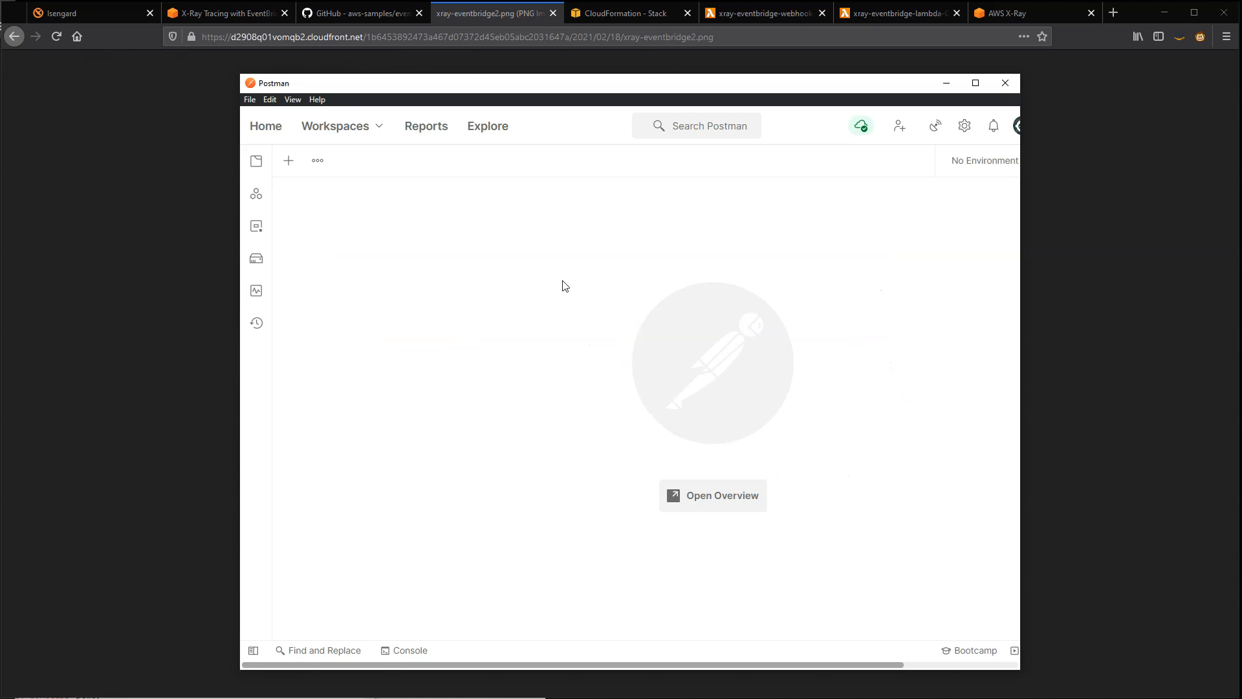
click(288, 160)
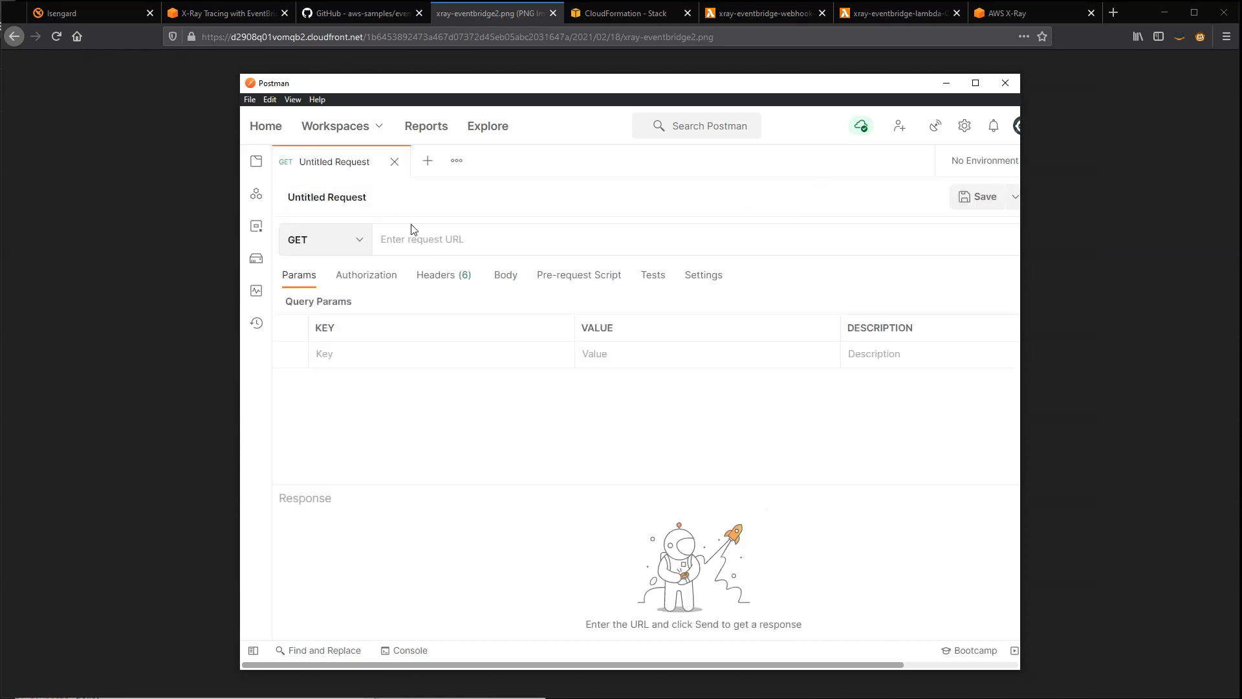
text(https://xhcy8lwv4e.execute-api.us-east-2.amazonaws.com/Prod?target=lambda)
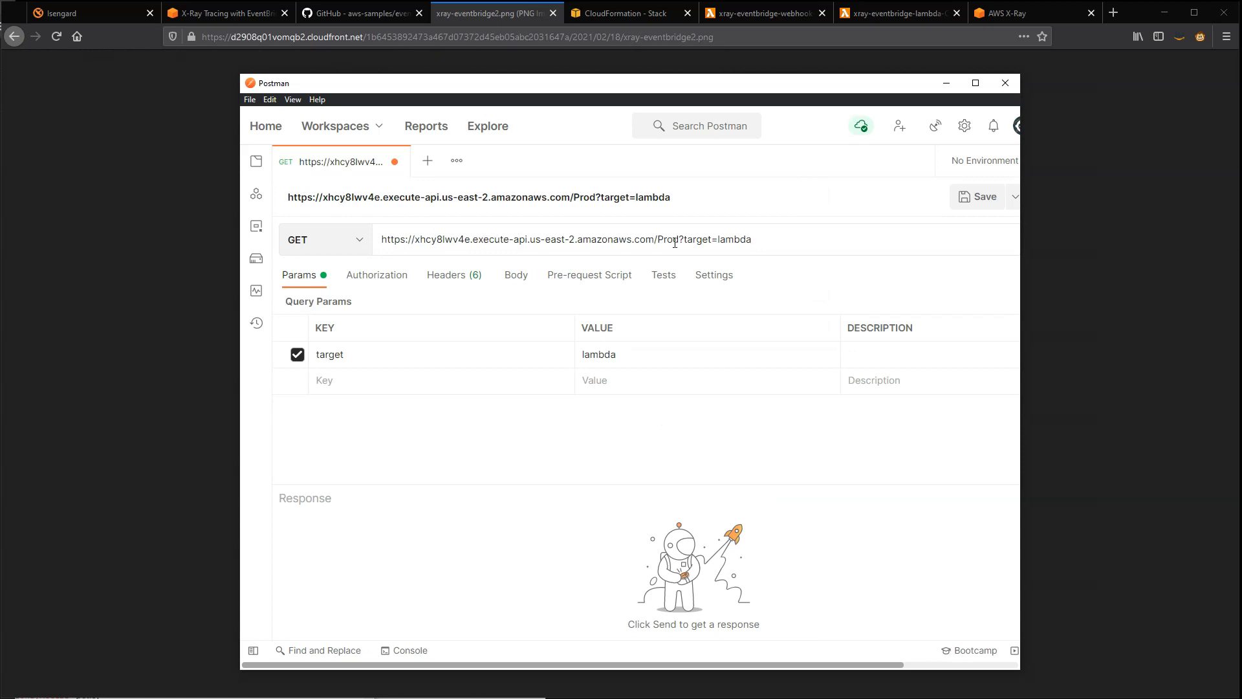
mouse_move(707, 246)
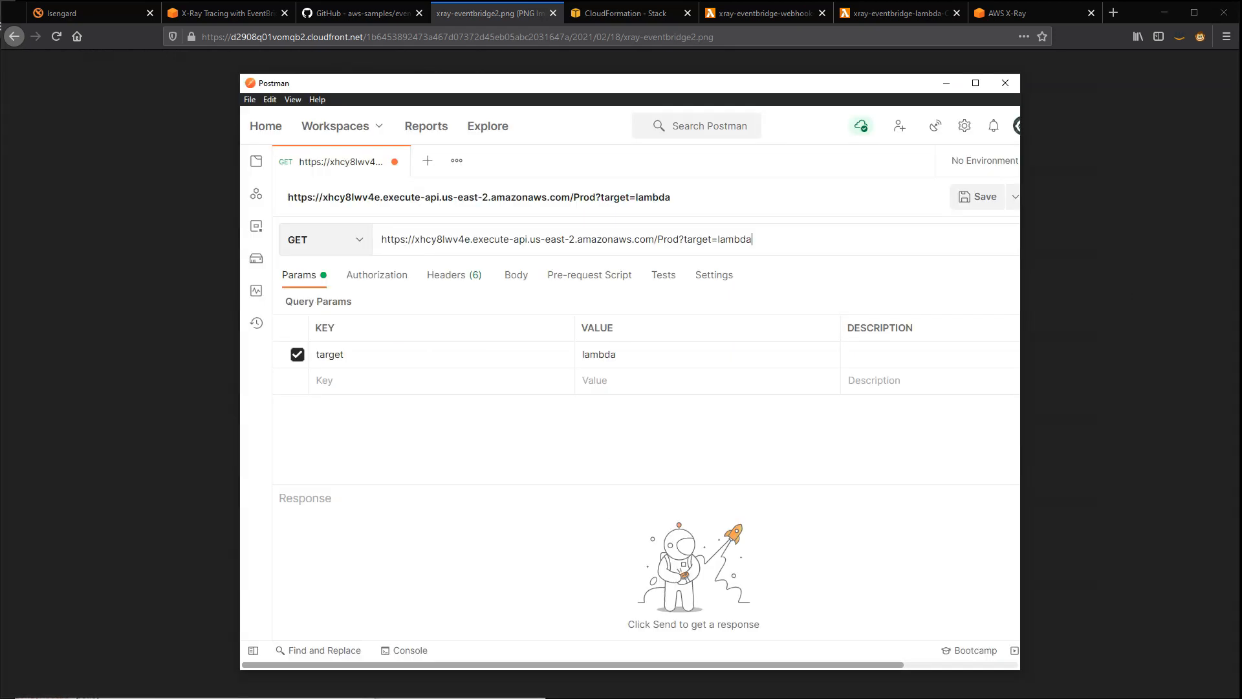
mouse_move(960, 207)
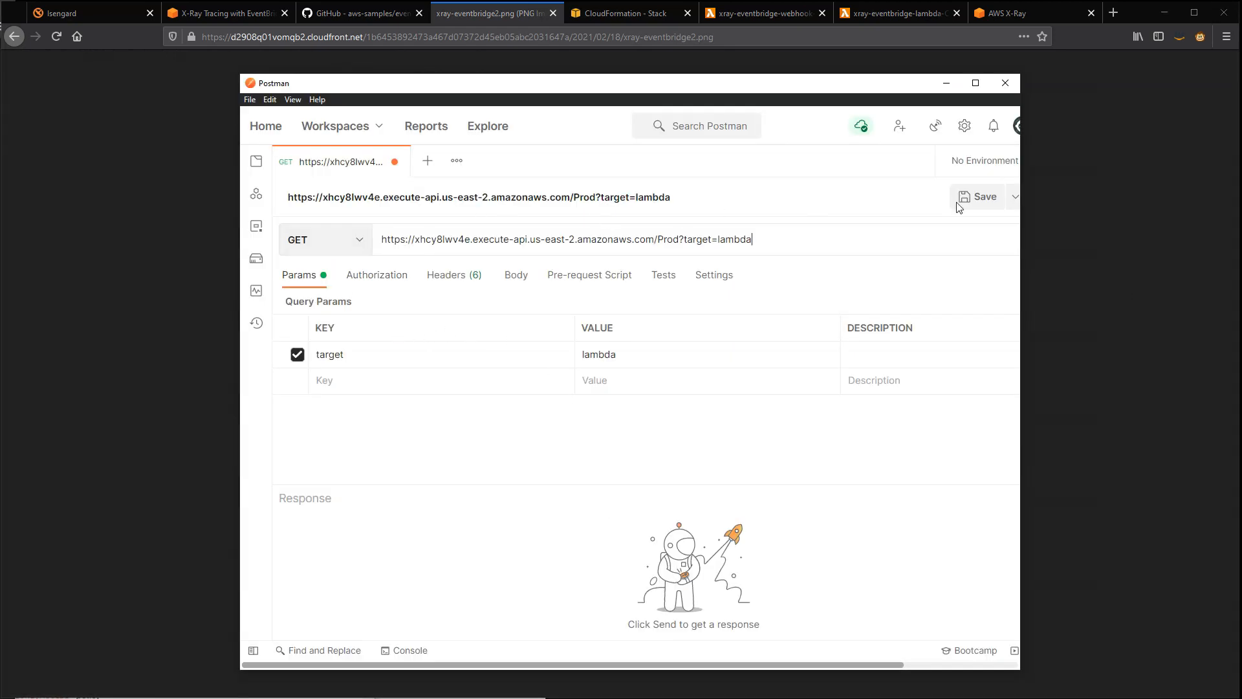
mouse_move(1001, 222)
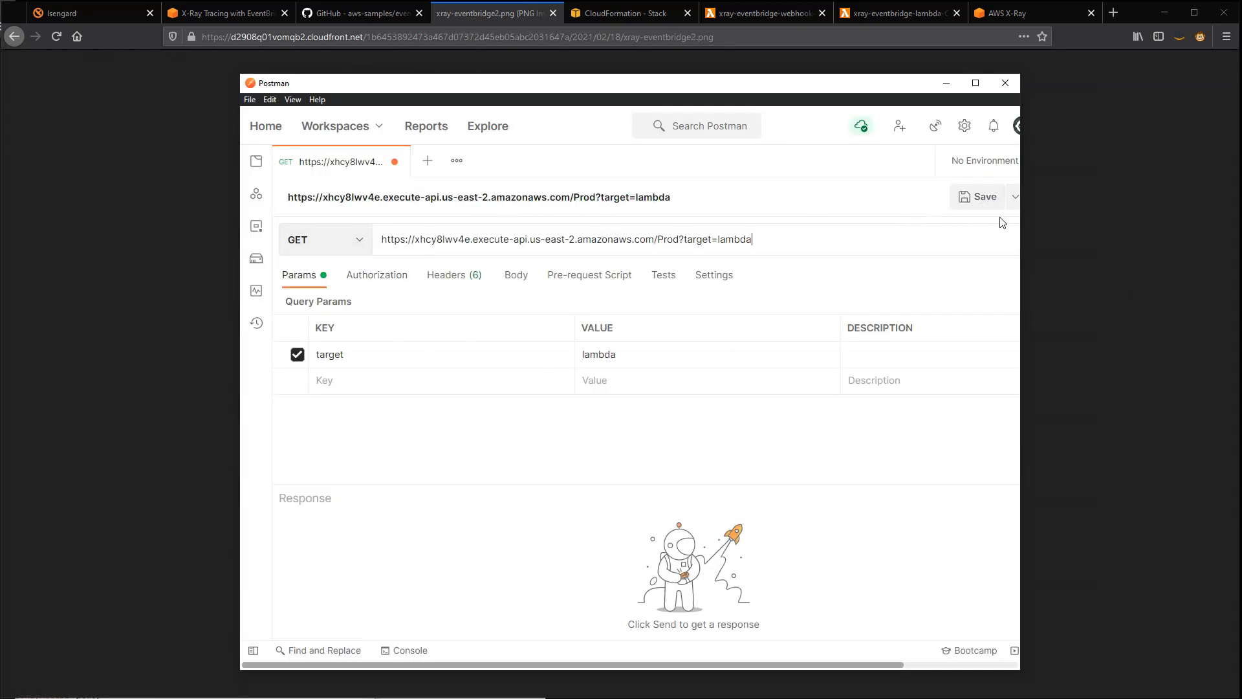
click(1074, 238)
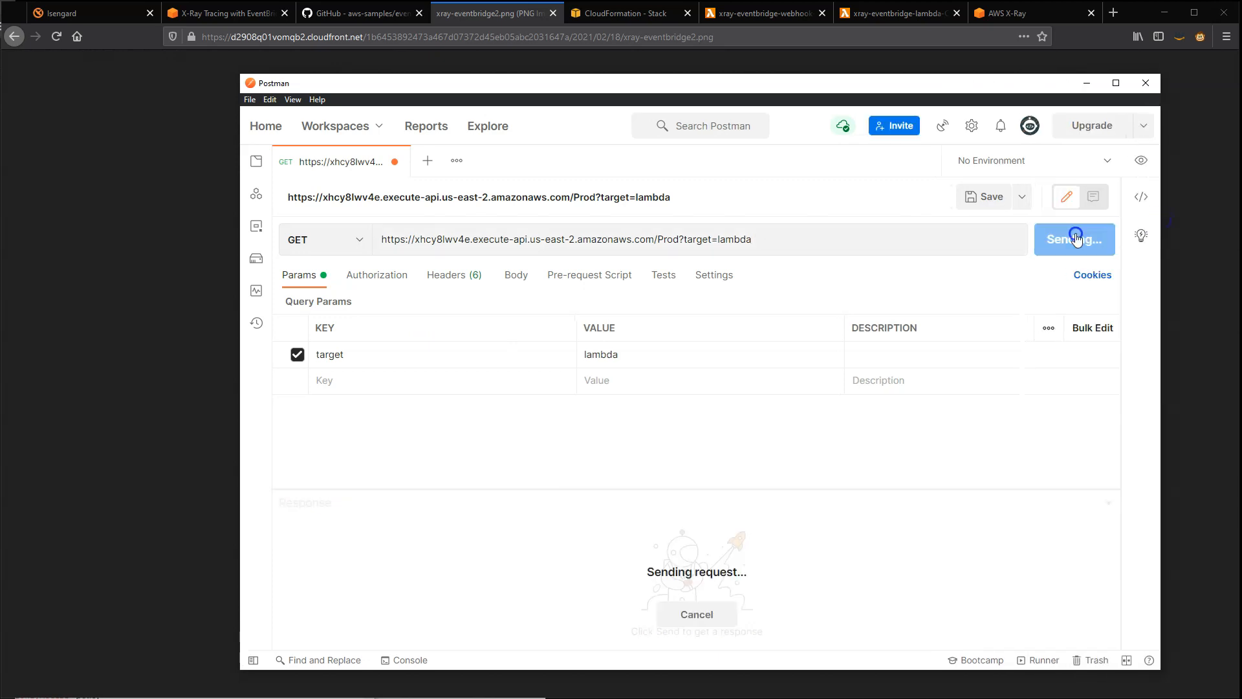
click(1075, 239)
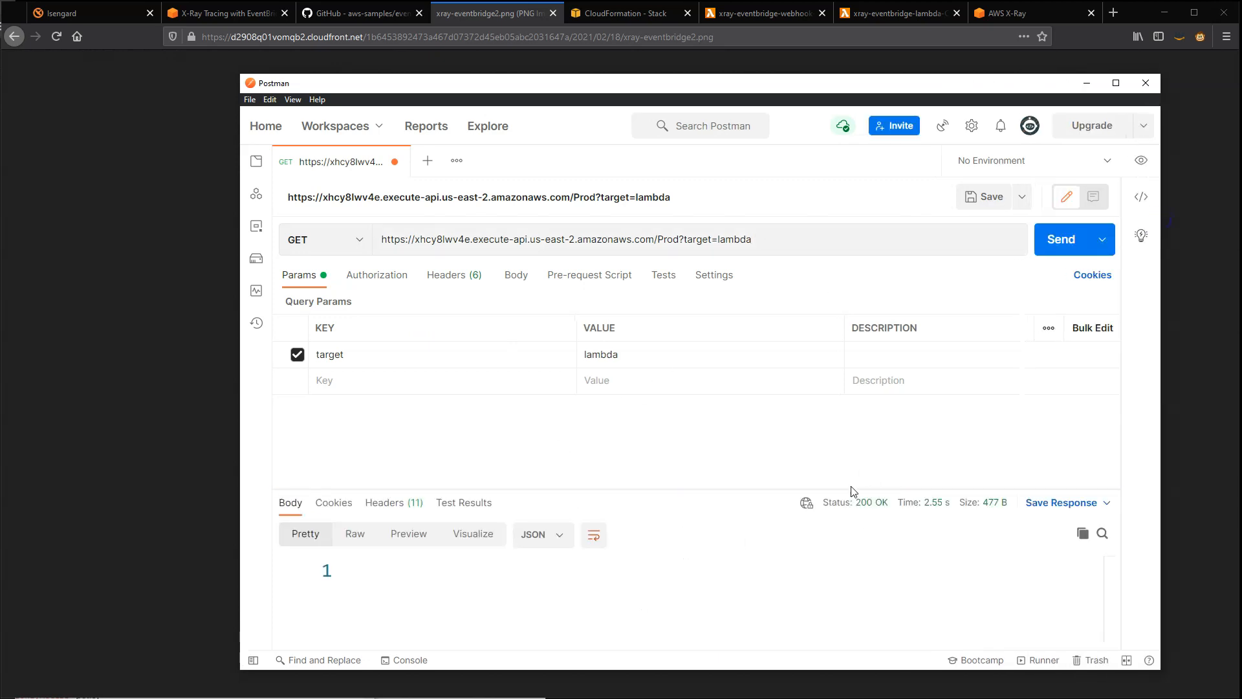
mouse_move(859, 502)
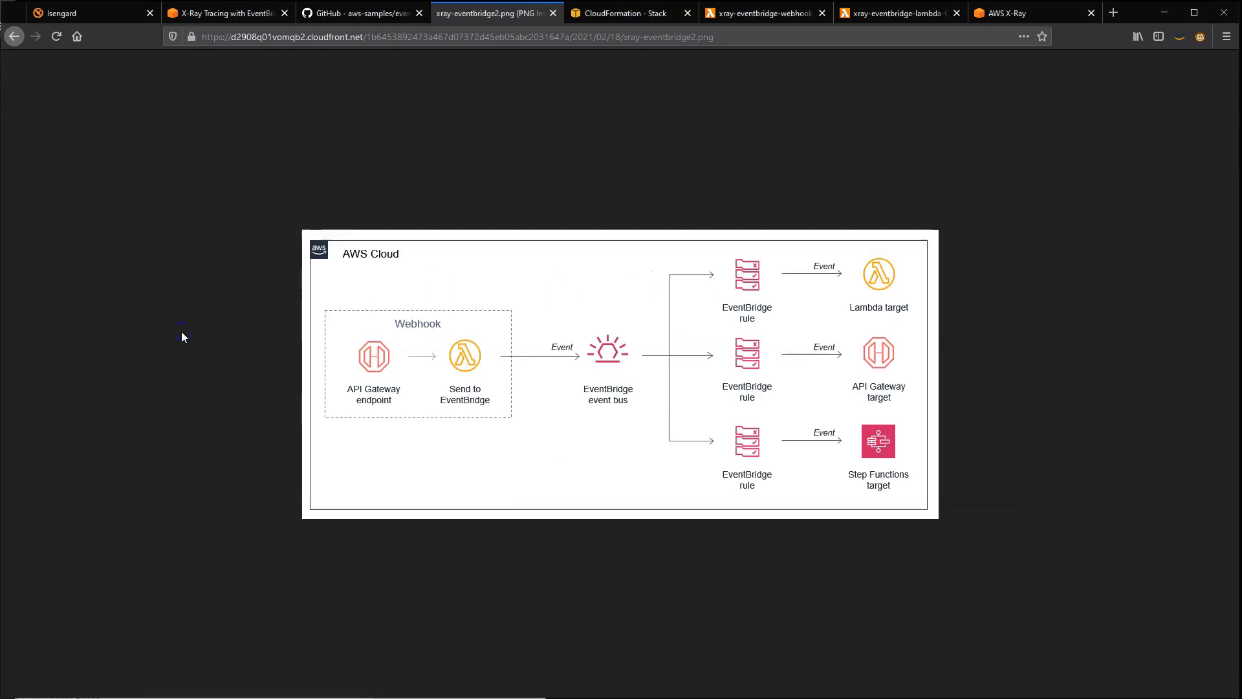
mouse_move(352, 373)
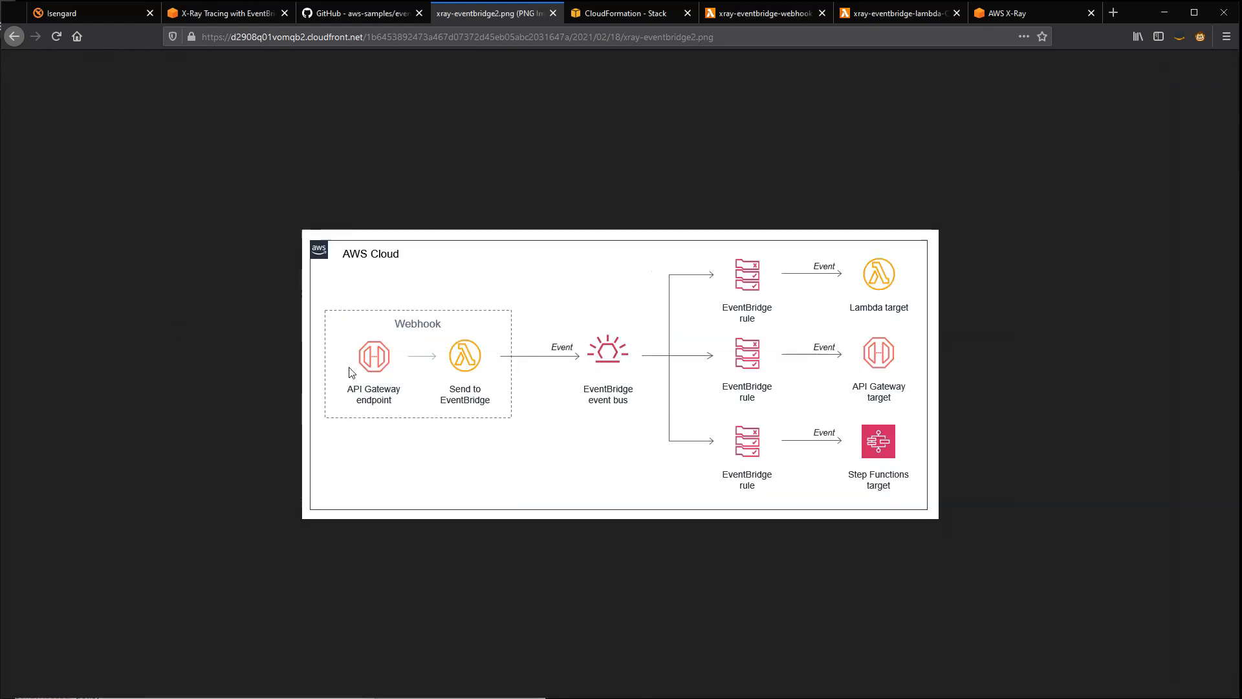
mouse_move(460, 372)
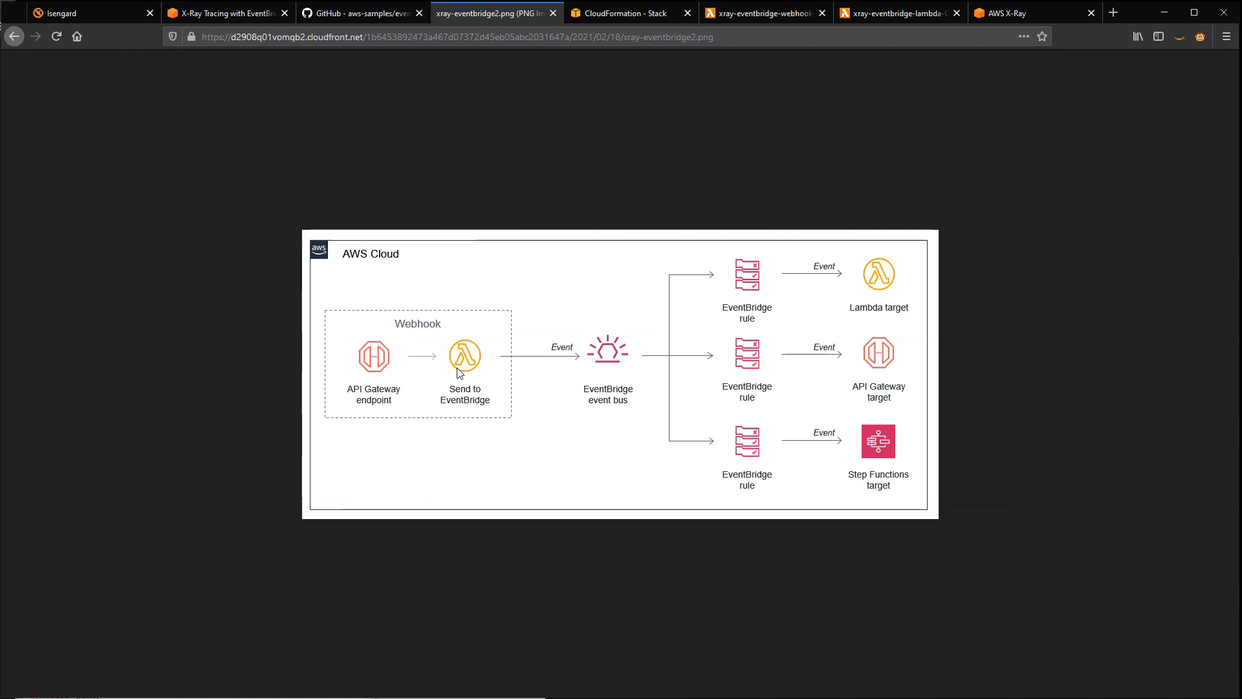
mouse_move(469, 344)
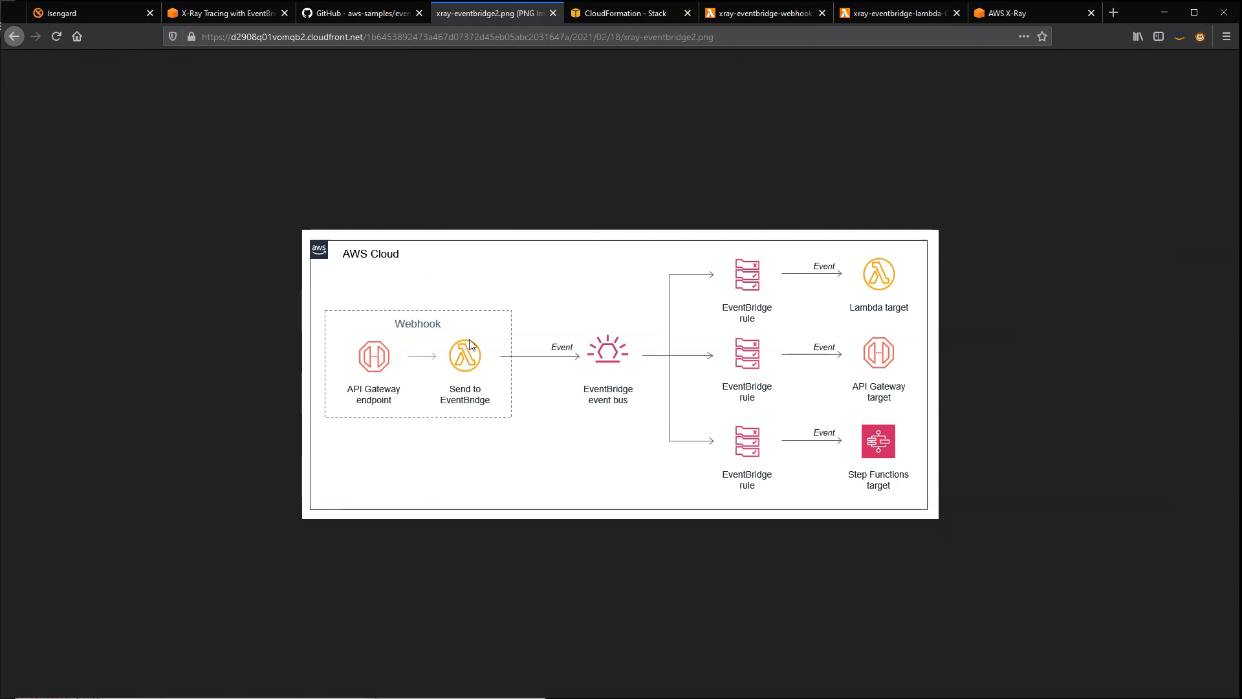
mouse_move(477, 350)
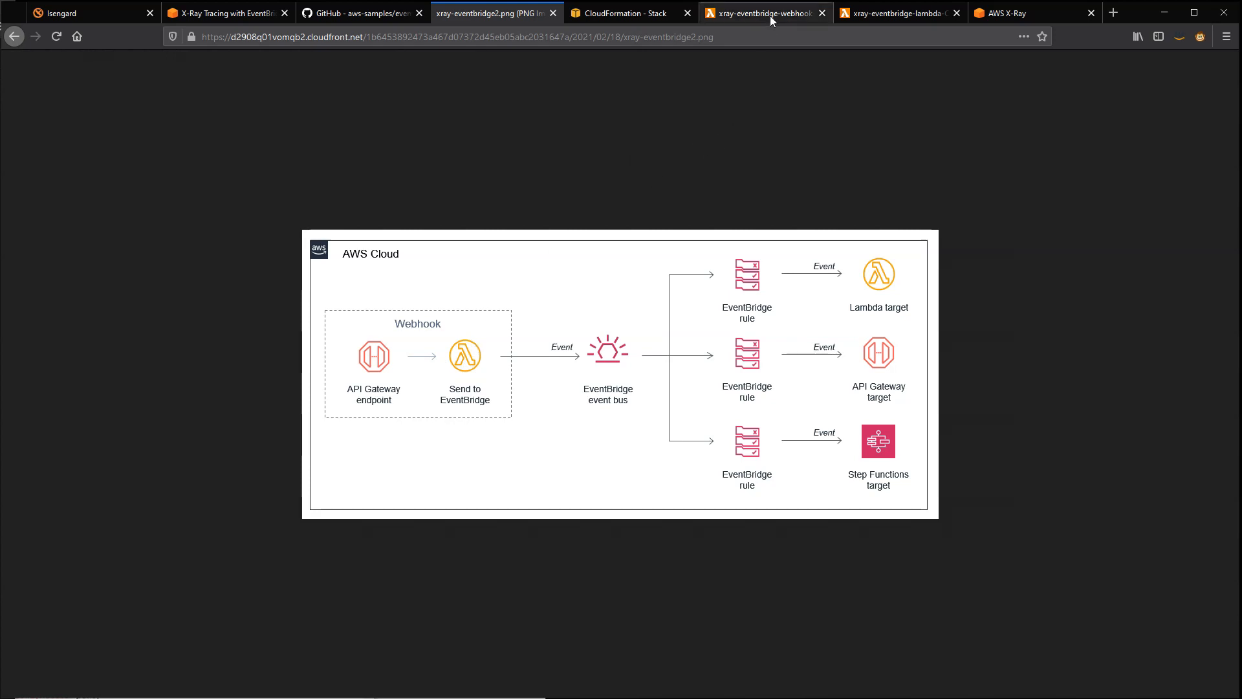
click(764, 13)
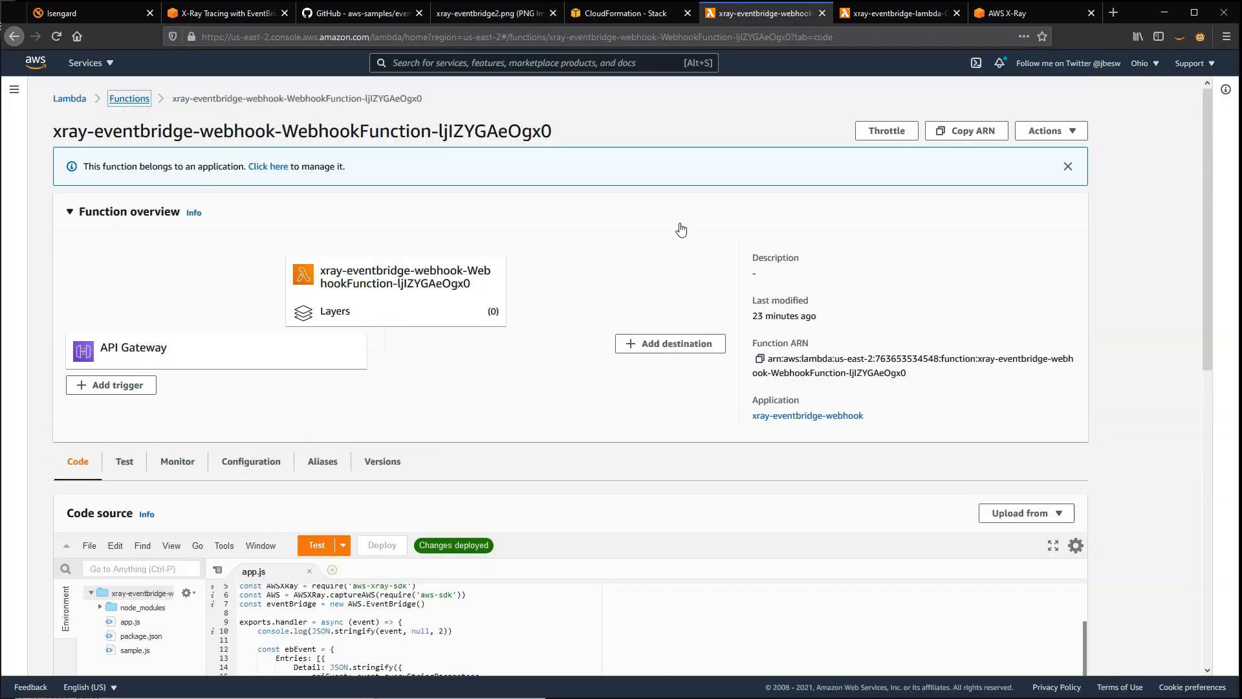
scroll(down, 3)
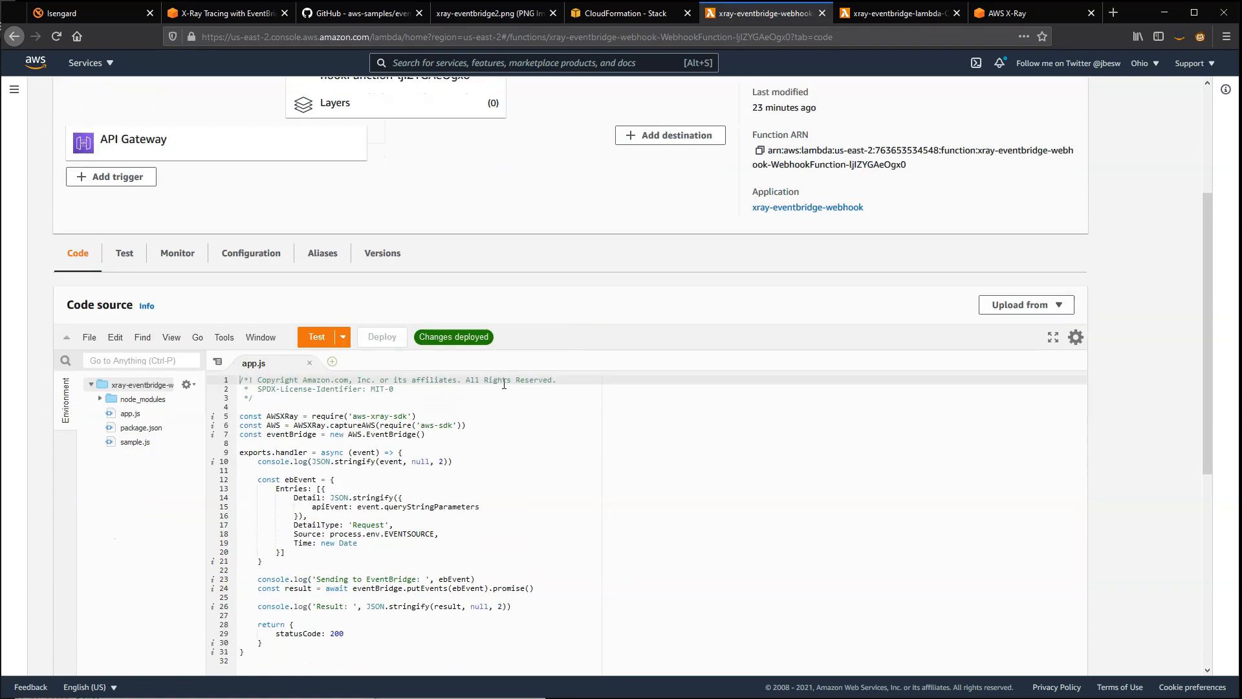
scroll(down, 3)
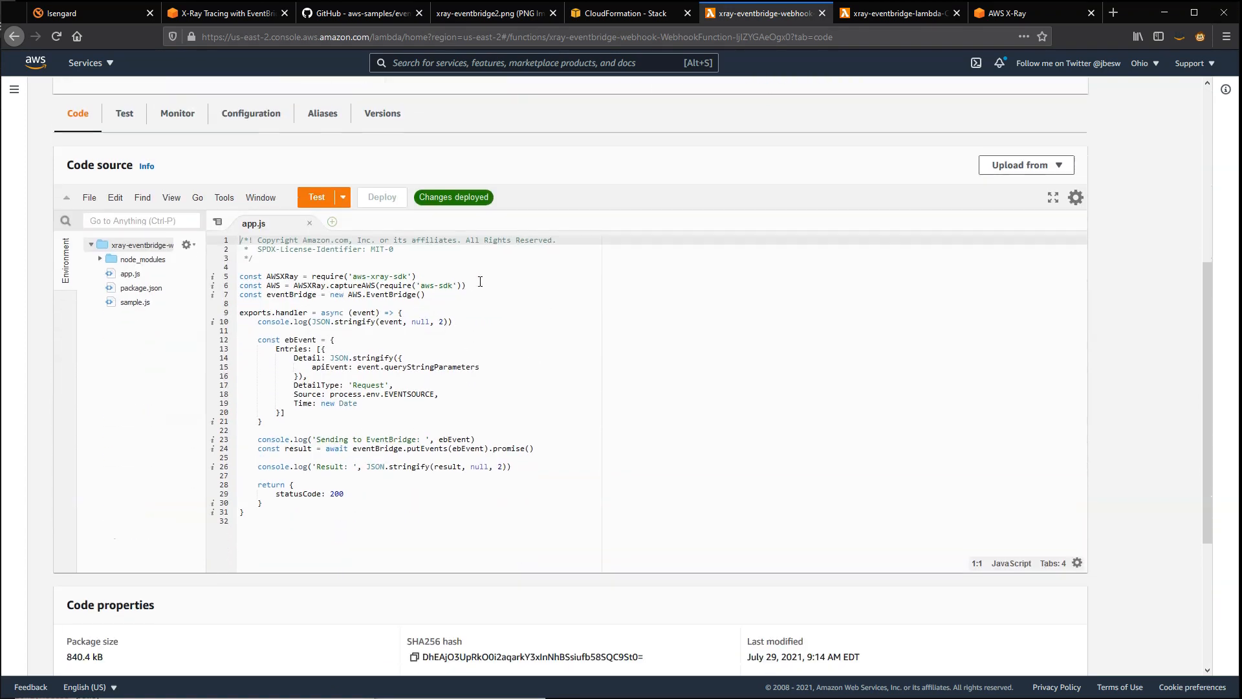
click(417, 276)
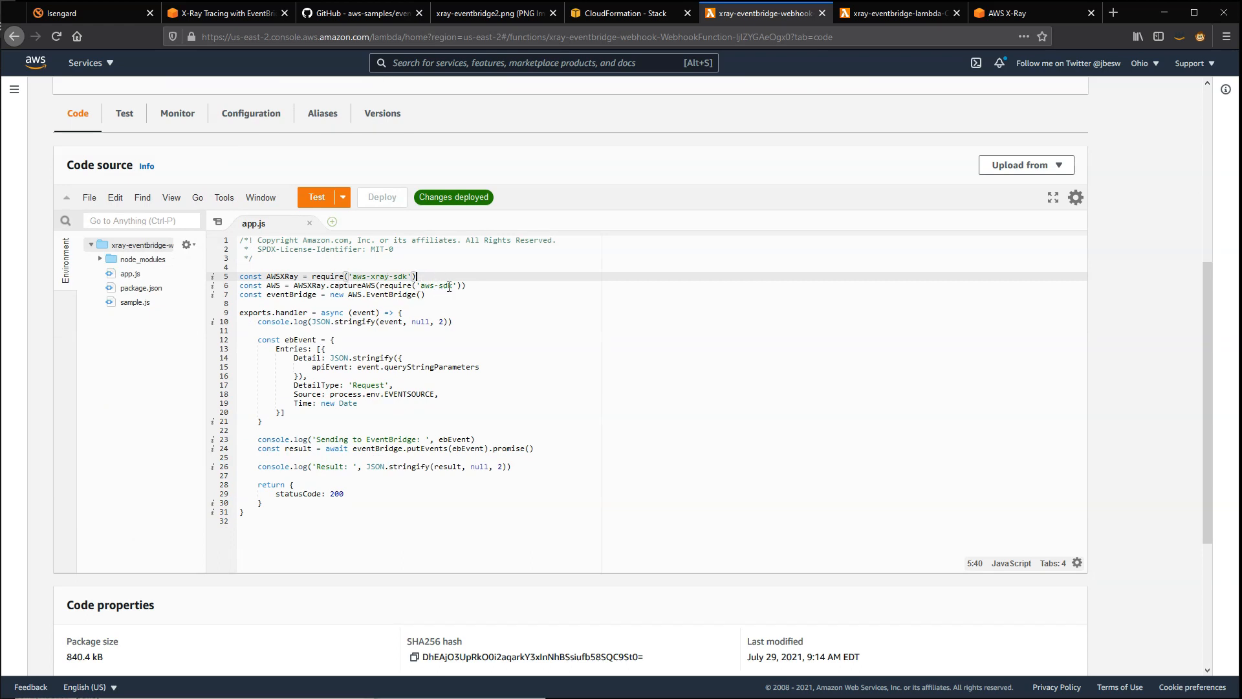
mouse_move(327, 331)
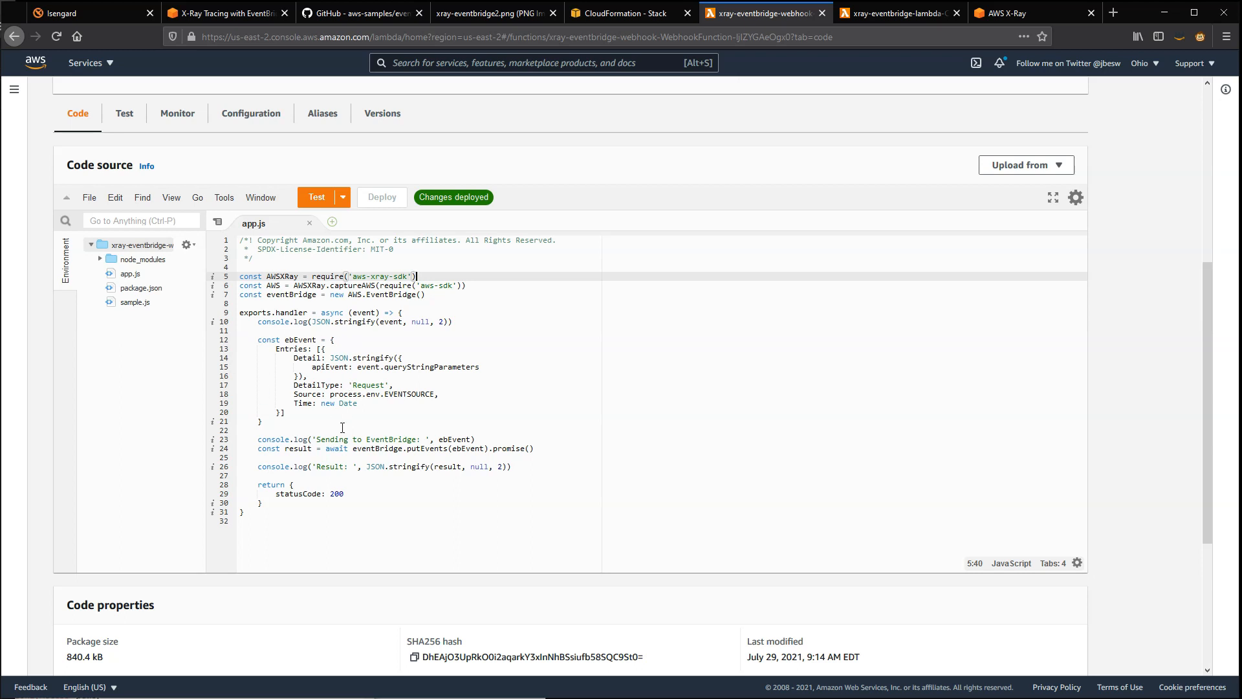
mouse_move(380, 419)
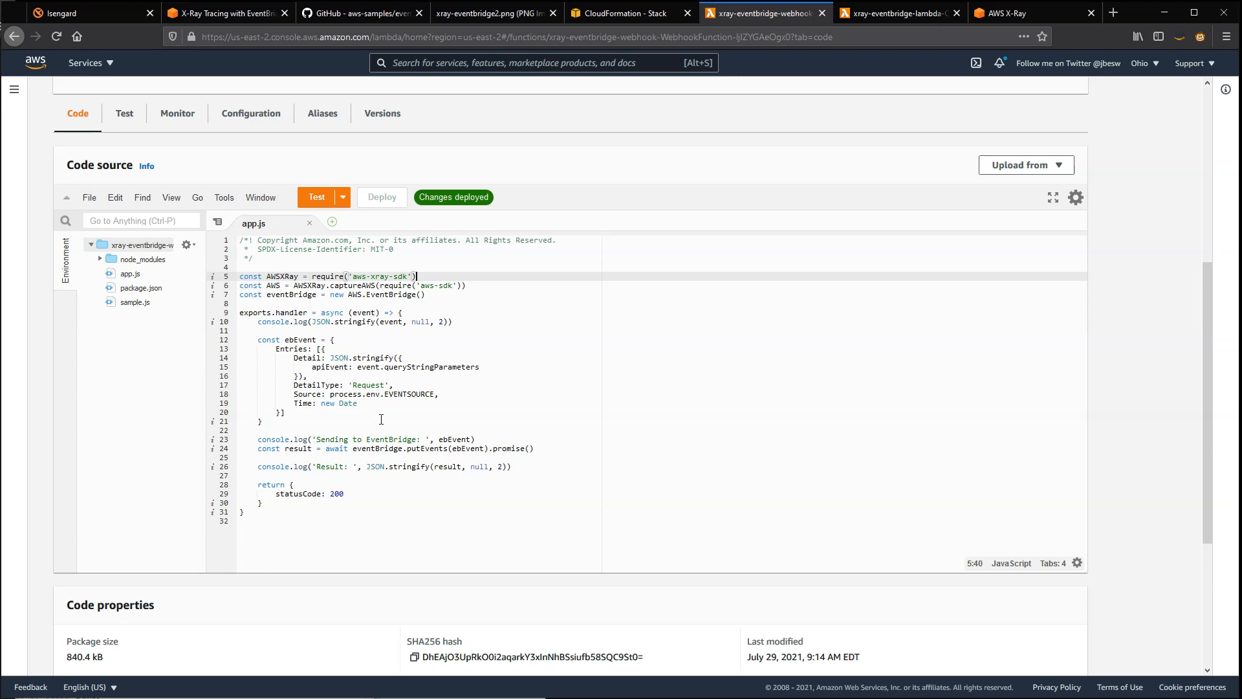
mouse_move(424, 447)
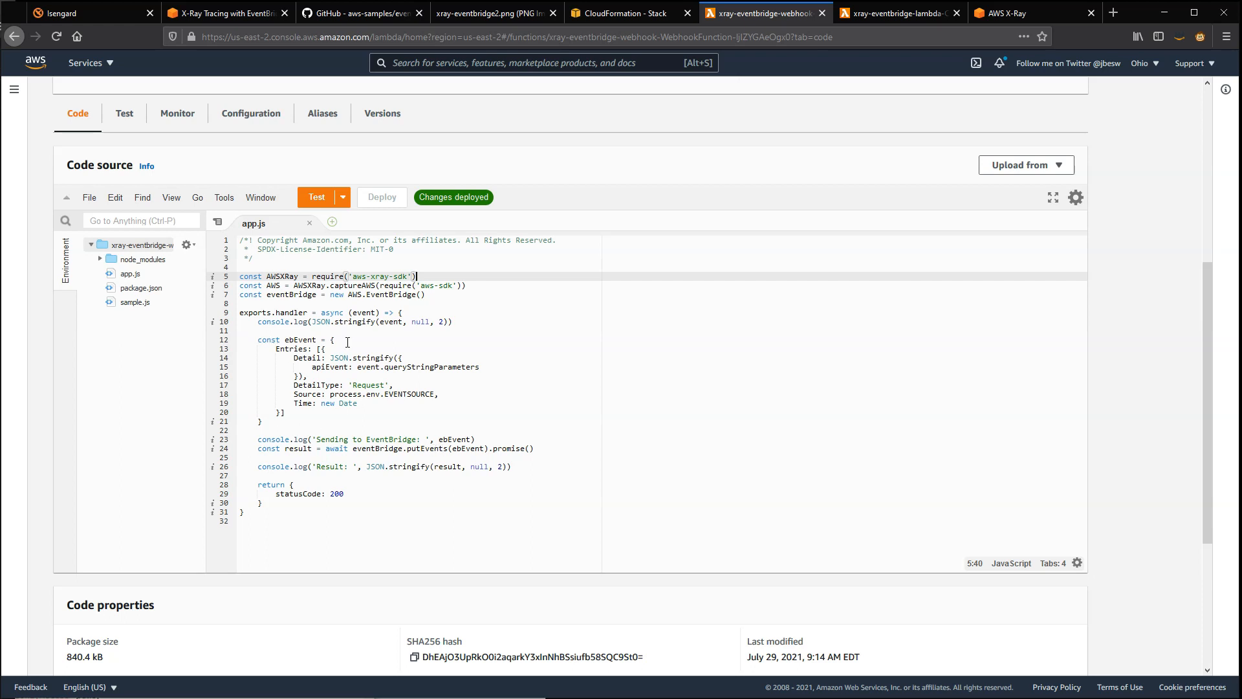
mouse_move(300, 269)
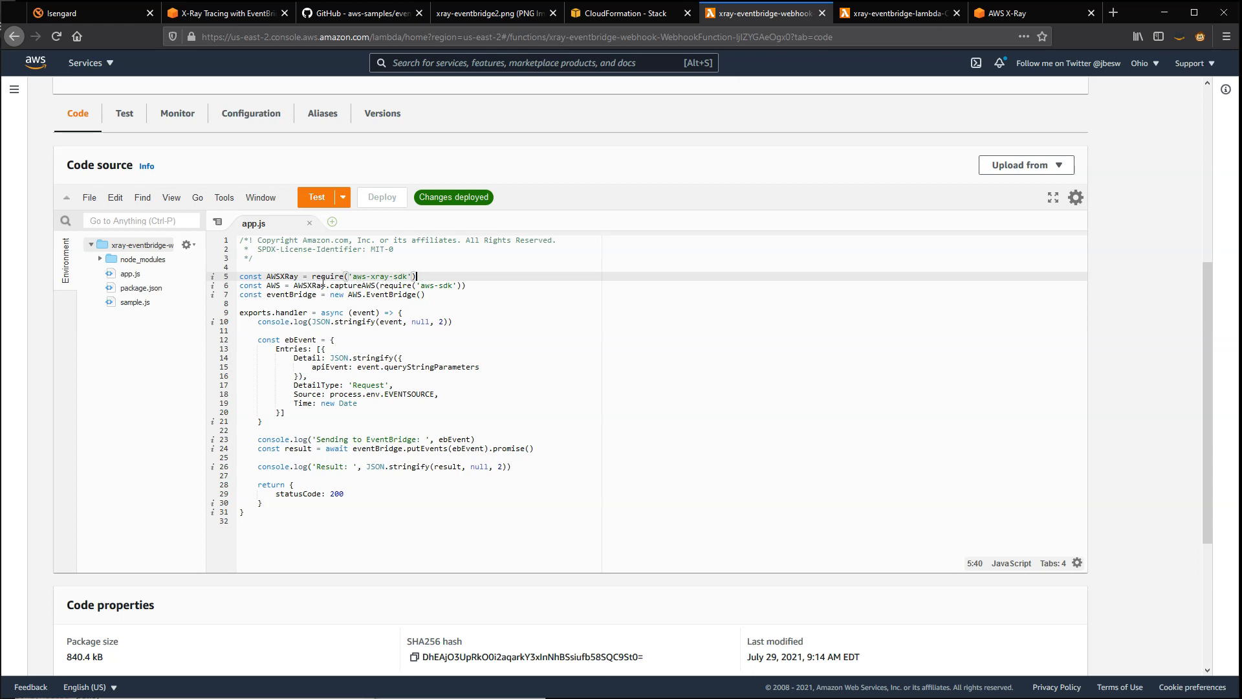
mouse_move(432, 275)
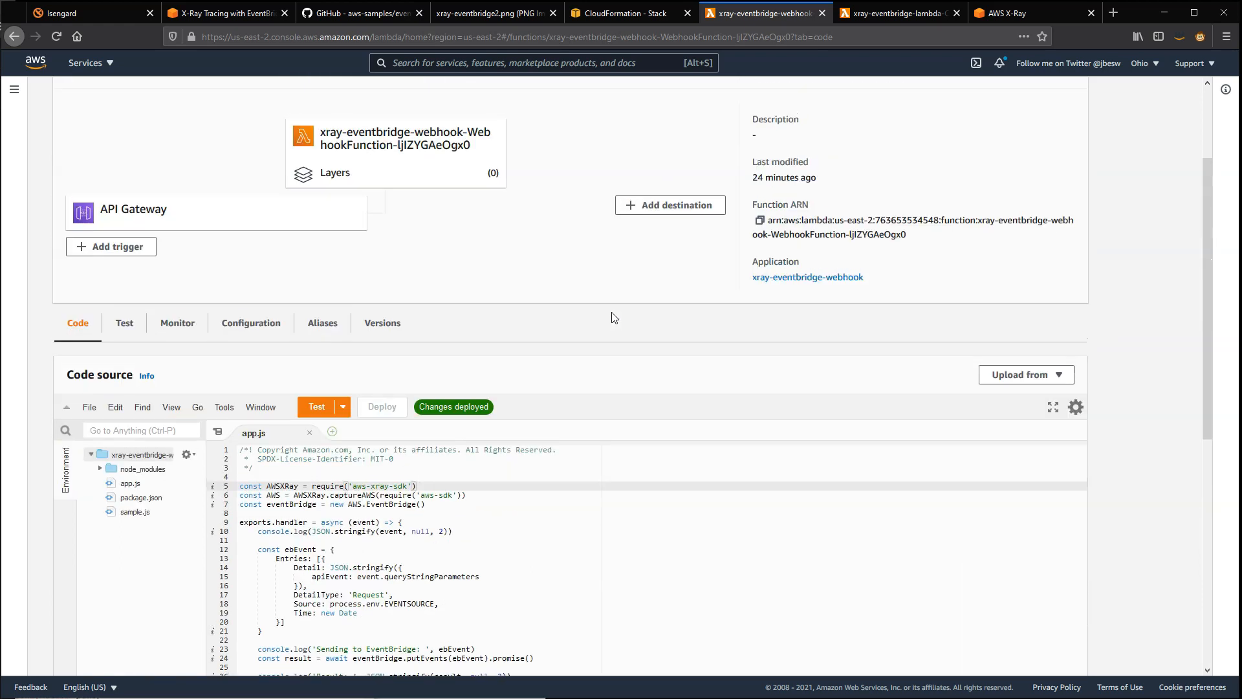
scroll(down, 3)
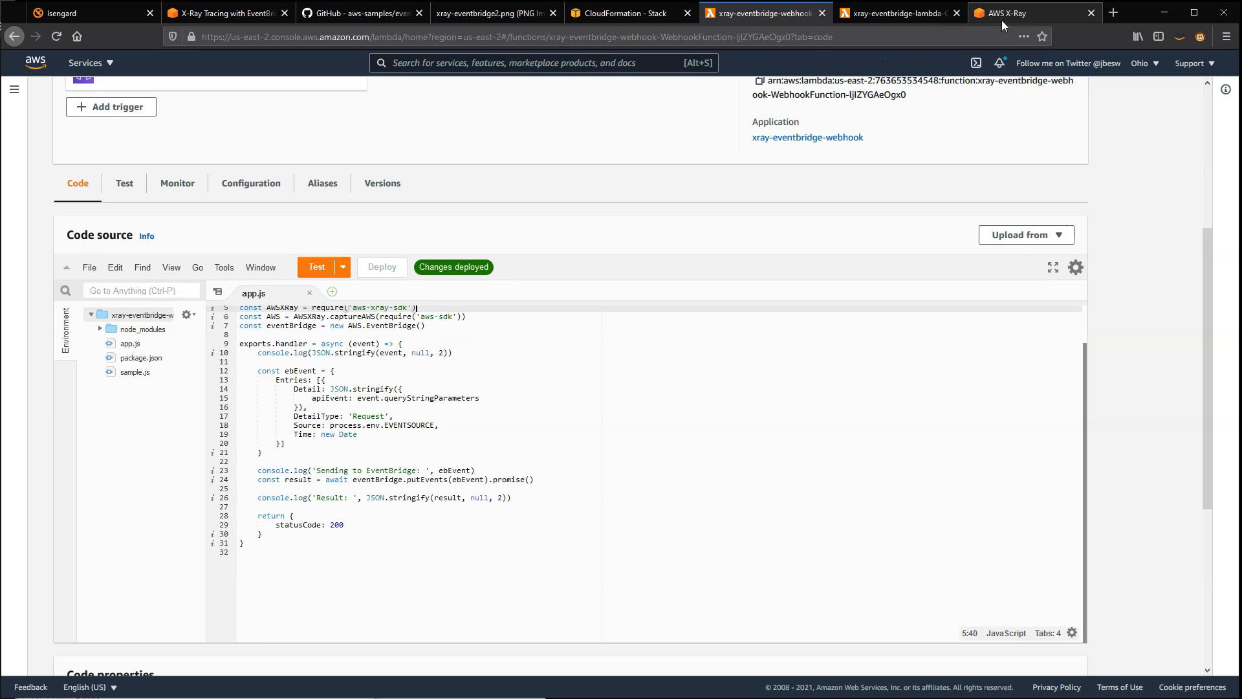
Step: Review the X-Ray service map from Client through API Gateway, Lambda and Events nodes
click(1020, 13)
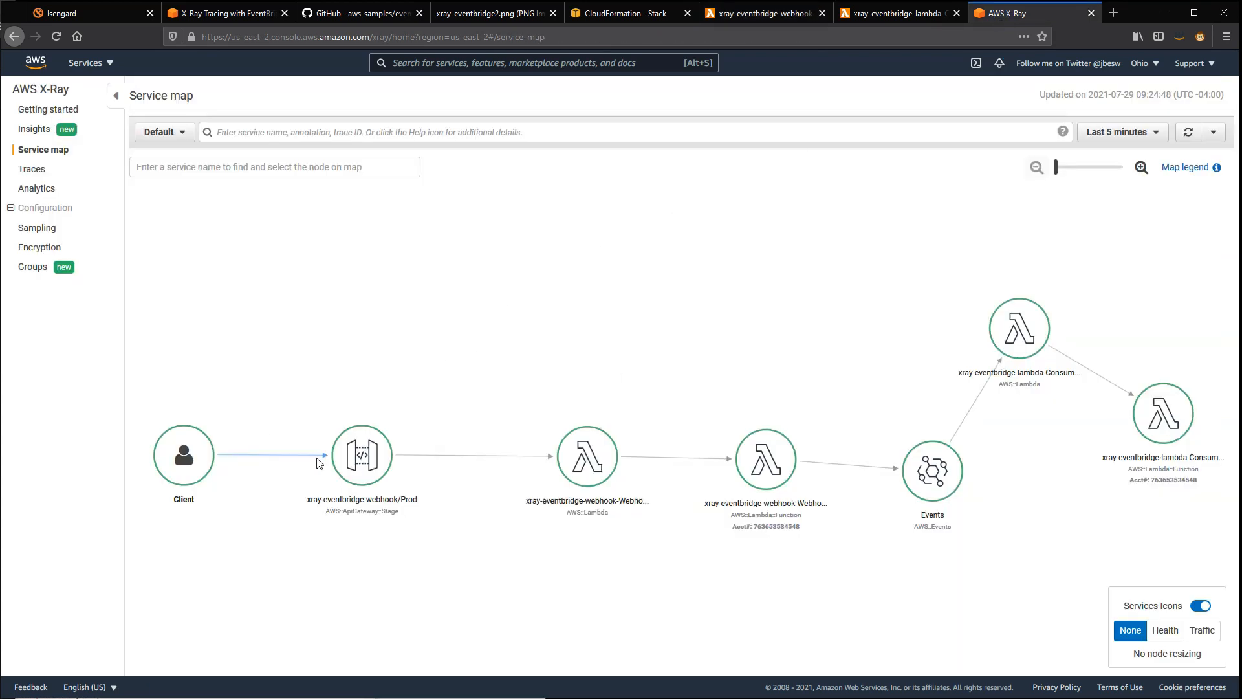
click(362, 455)
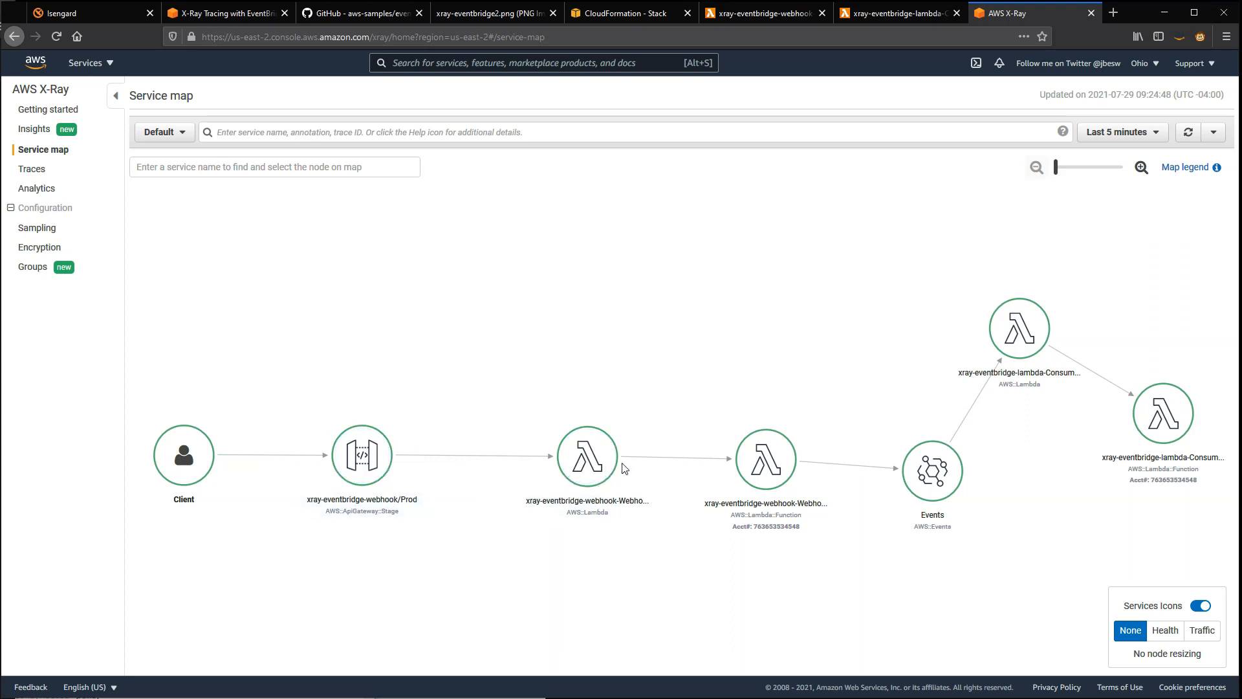
mouse_move(809, 468)
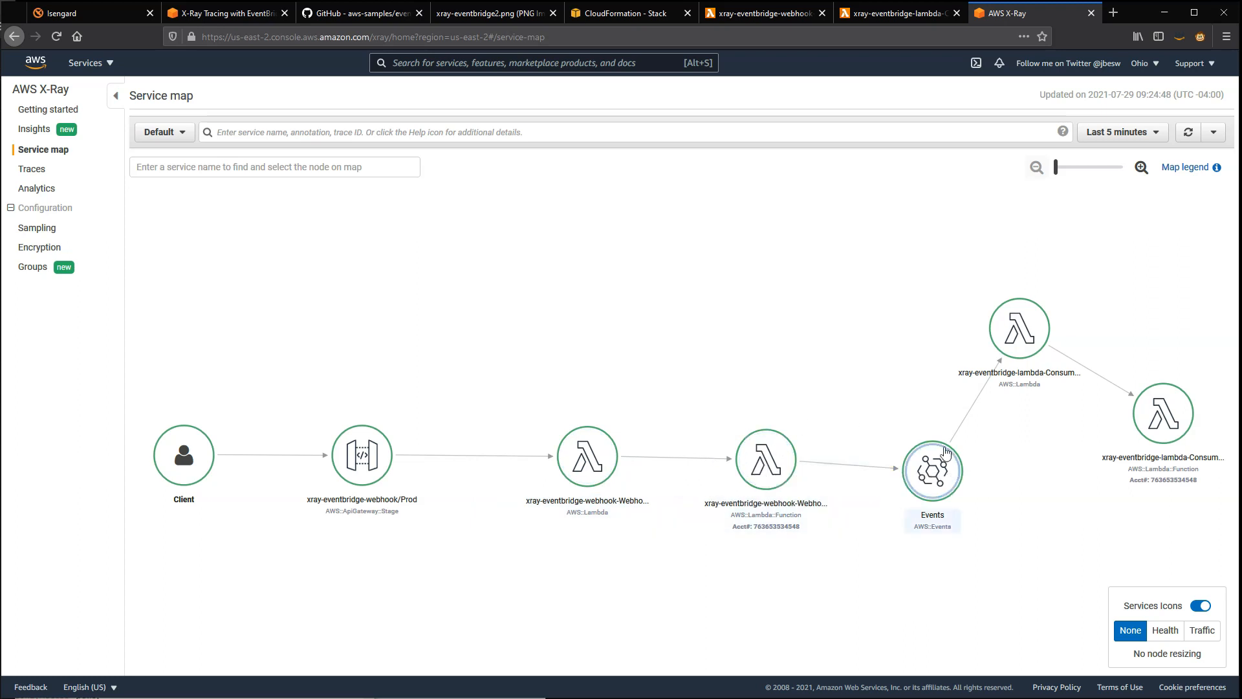
mouse_move(1020, 328)
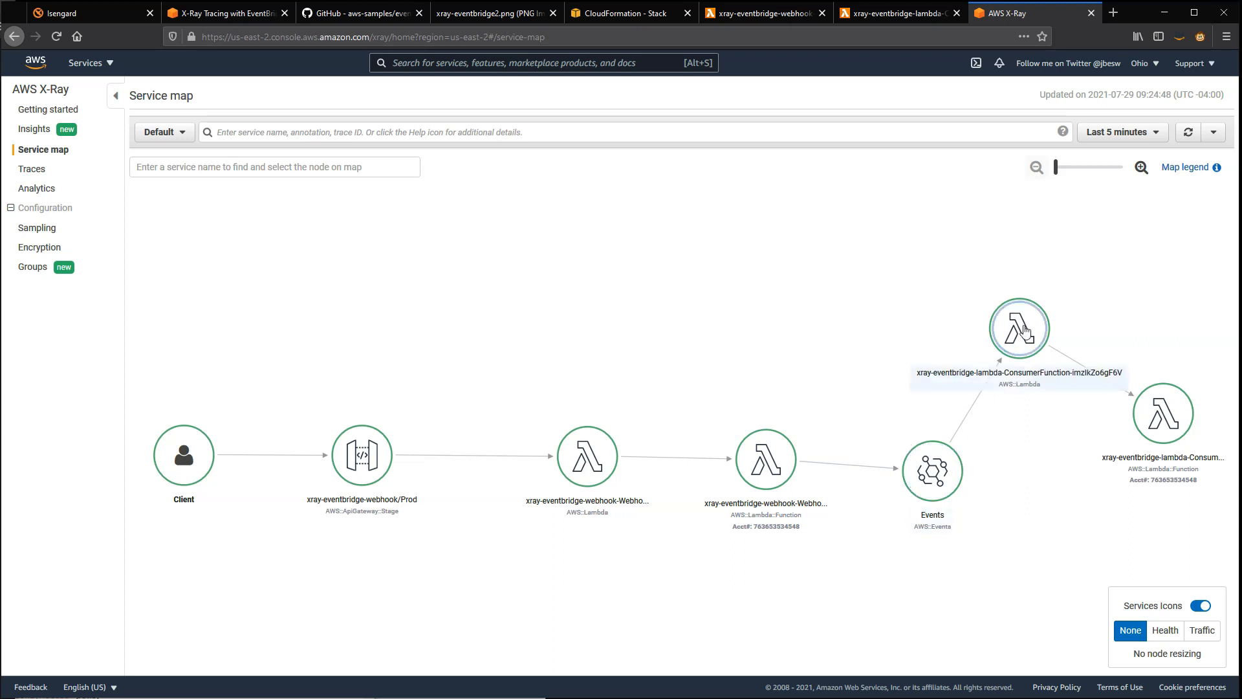
mouse_move(1151, 418)
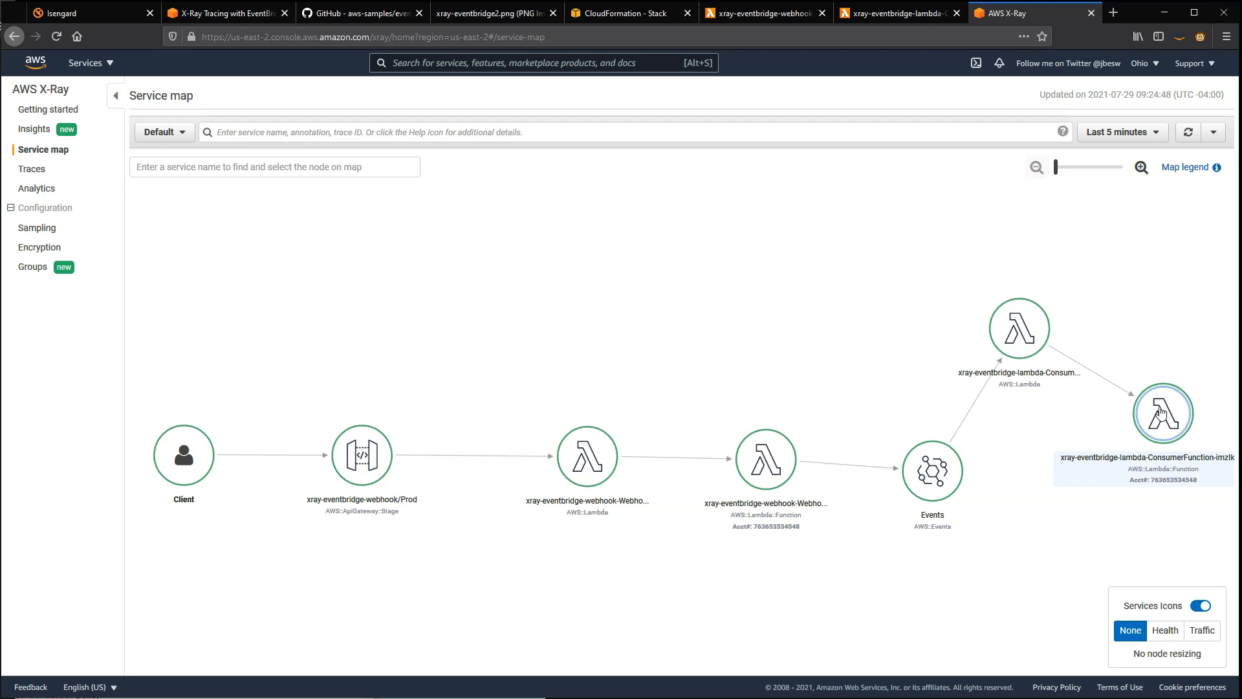
mouse_move(913, 292)
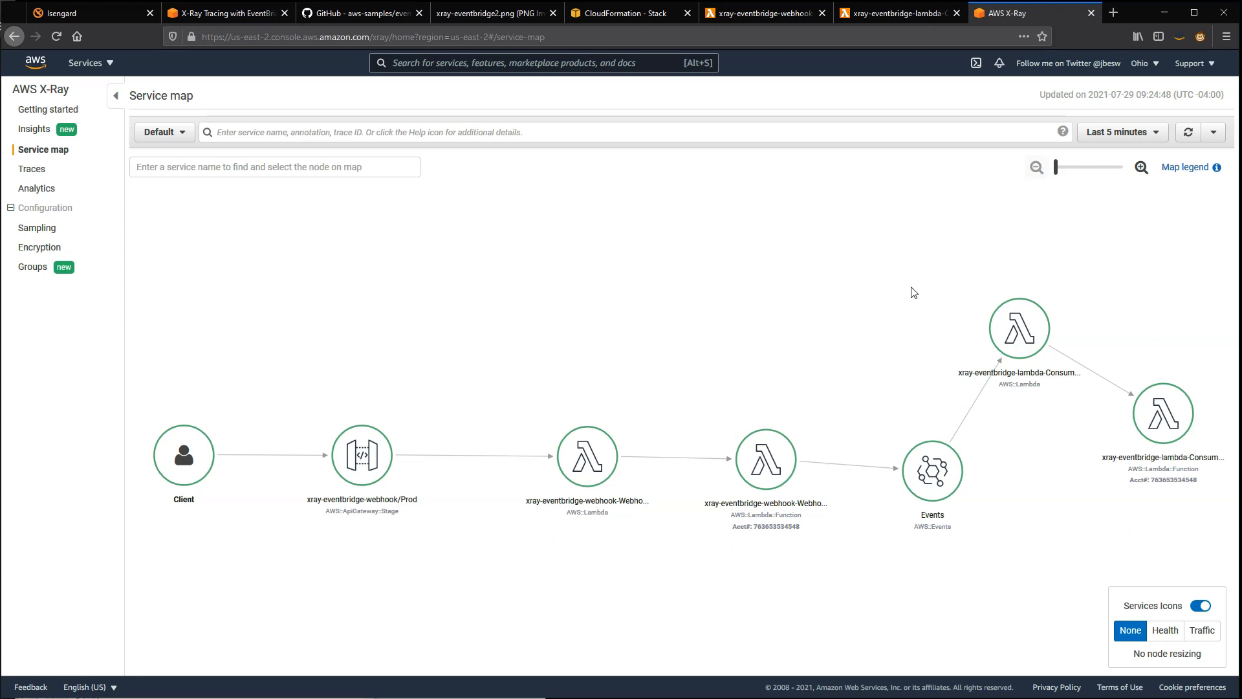
mouse_move(471, 225)
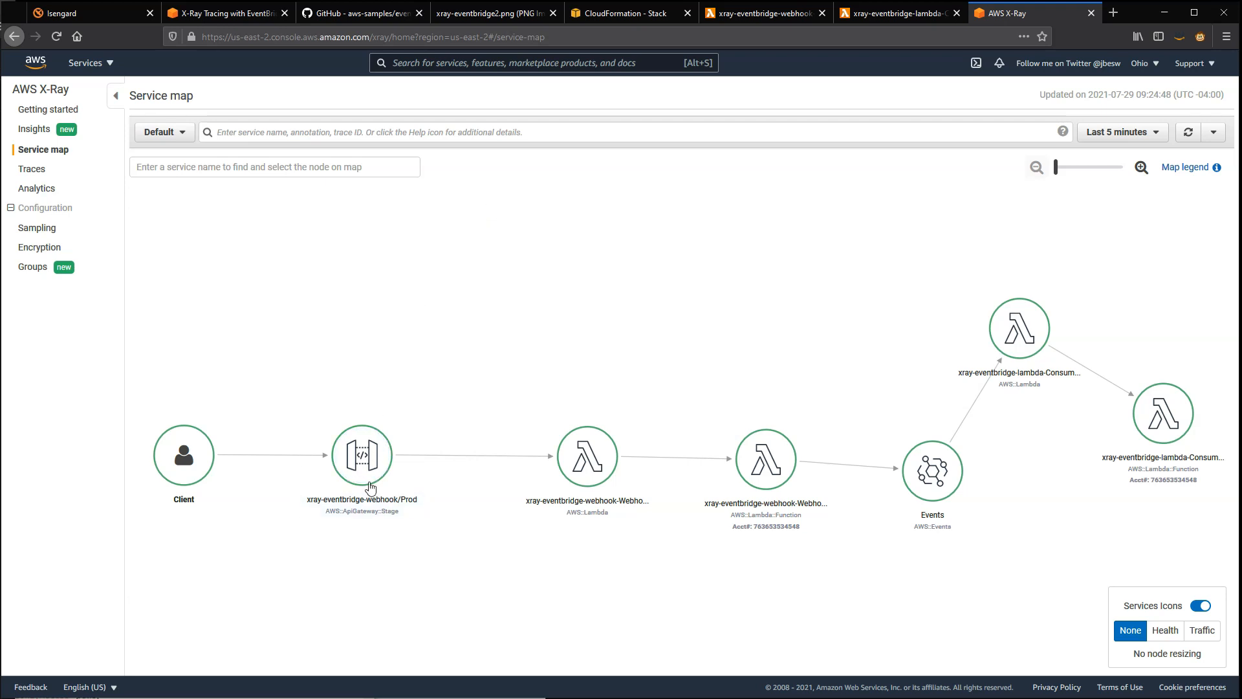
mouse_move(895, 471)
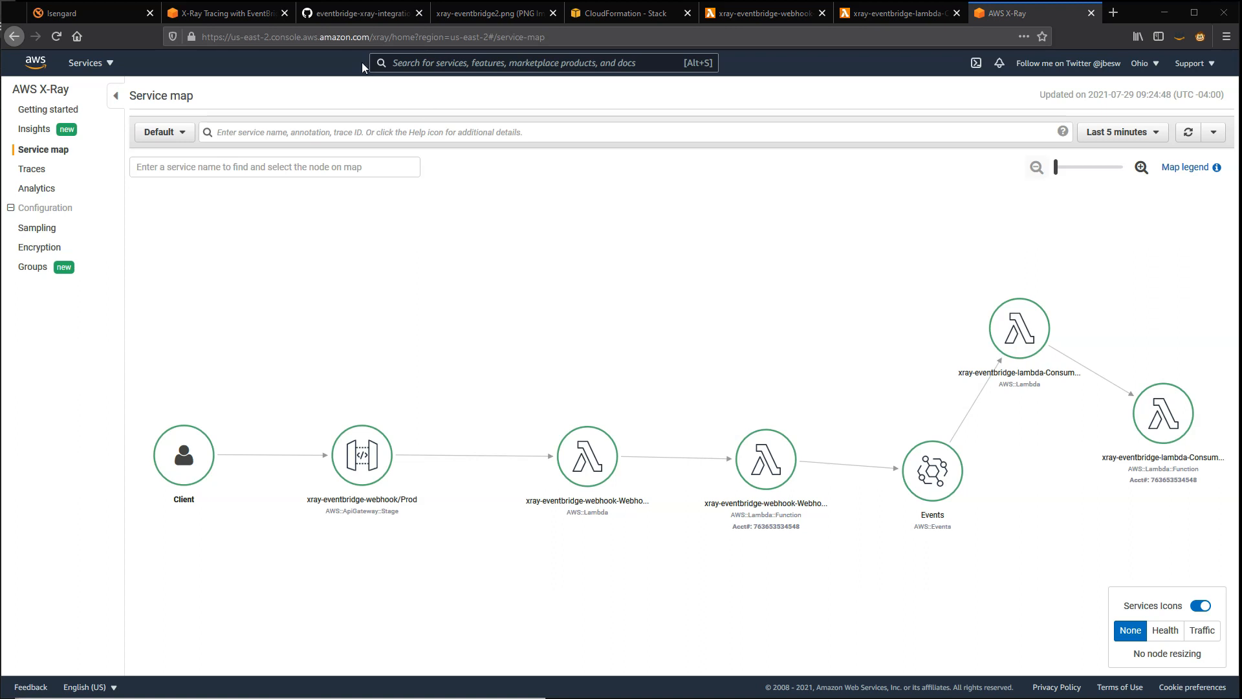
click(354, 12)
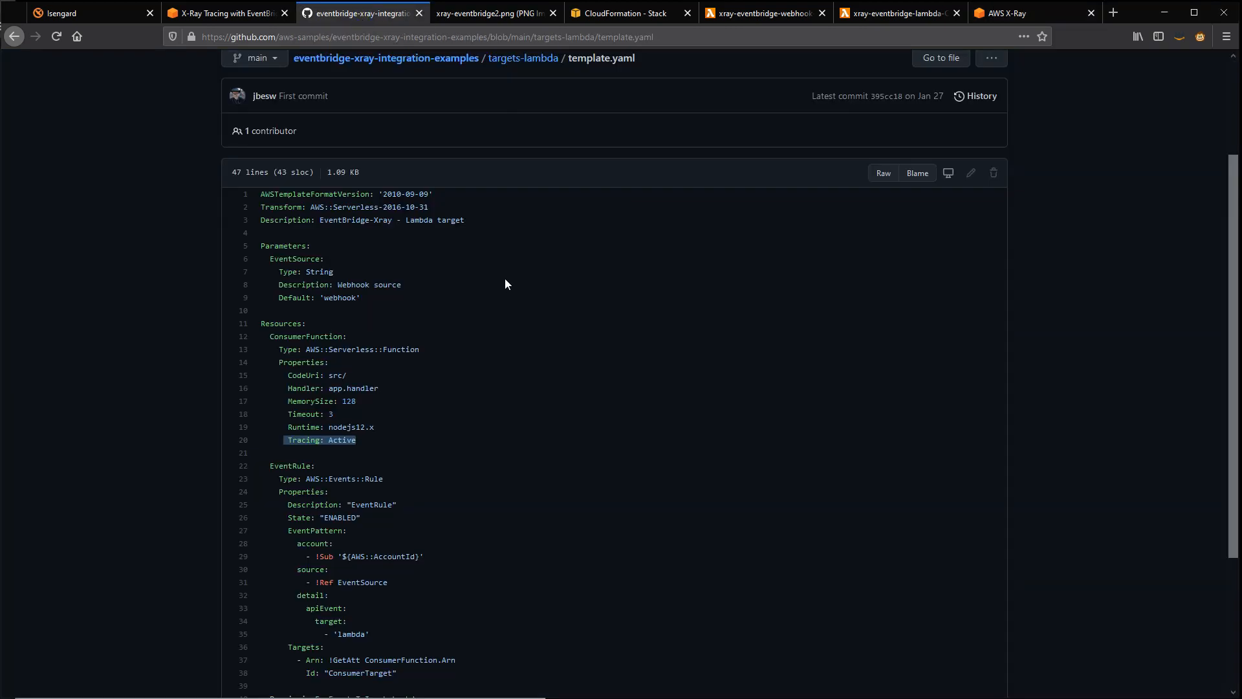
Step: Scroll through targets-lambda/template.yaml around the ConsumerFunction's Tracing: Active setting
scroll(up, 3)
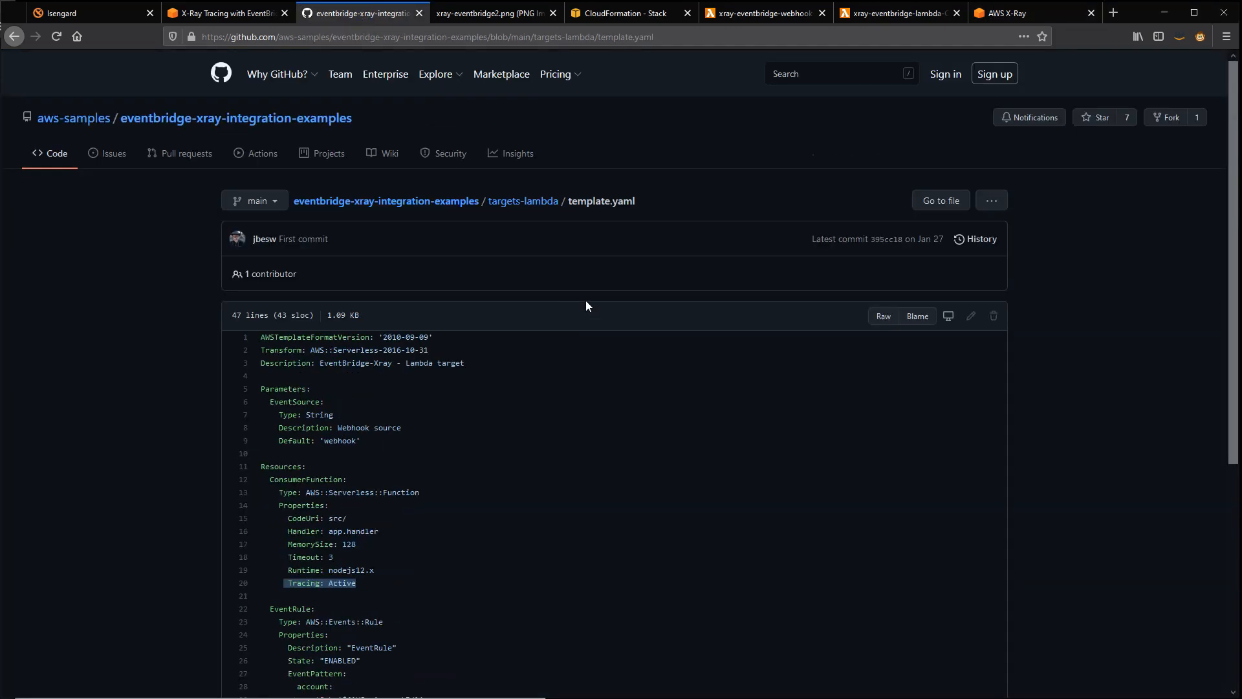
mouse_move(535, 435)
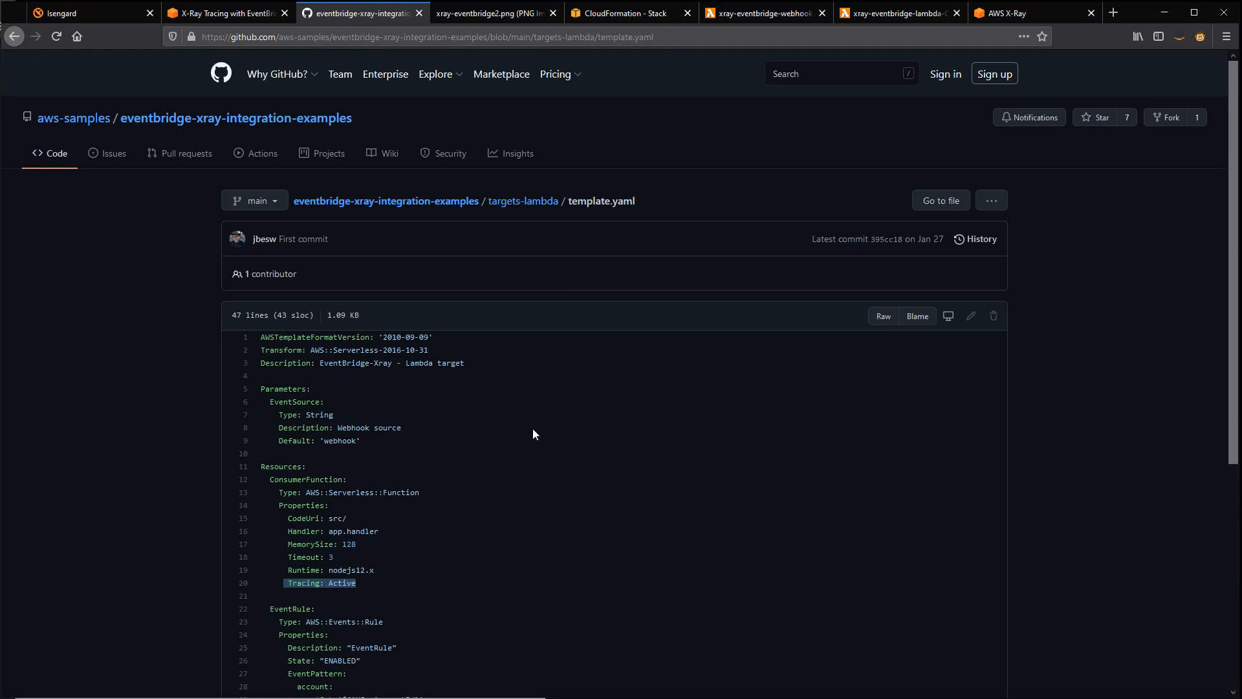
mouse_move(520, 422)
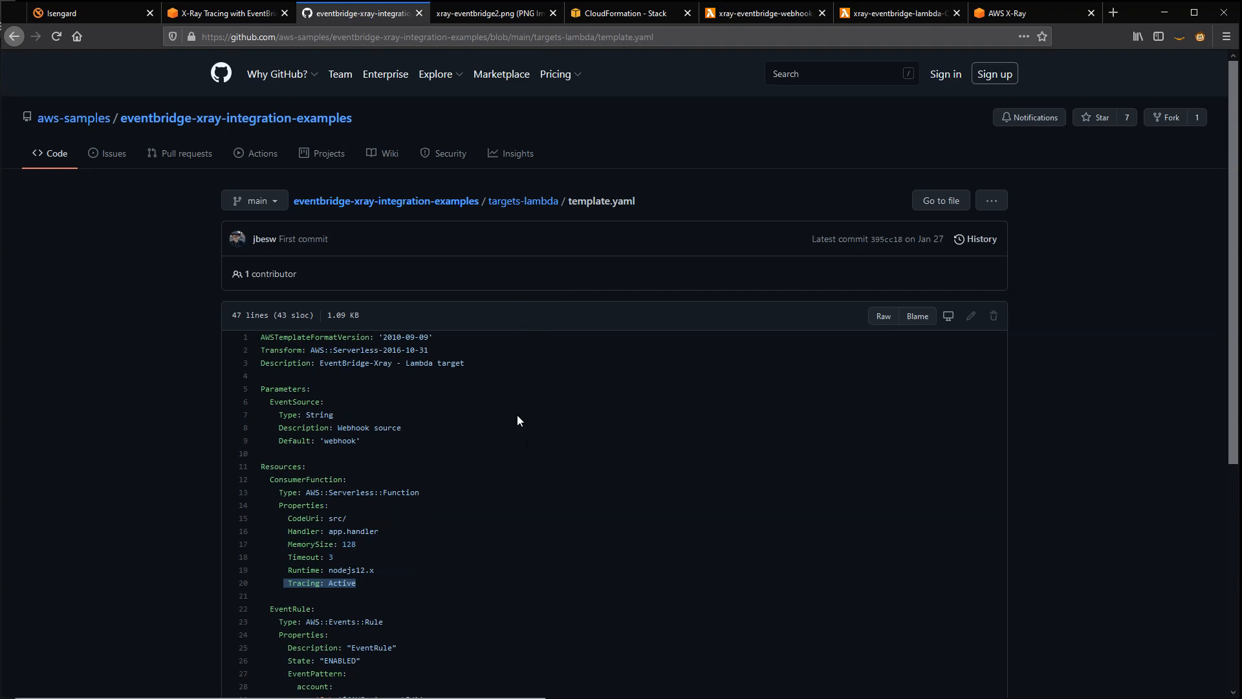
scroll(down, 3)
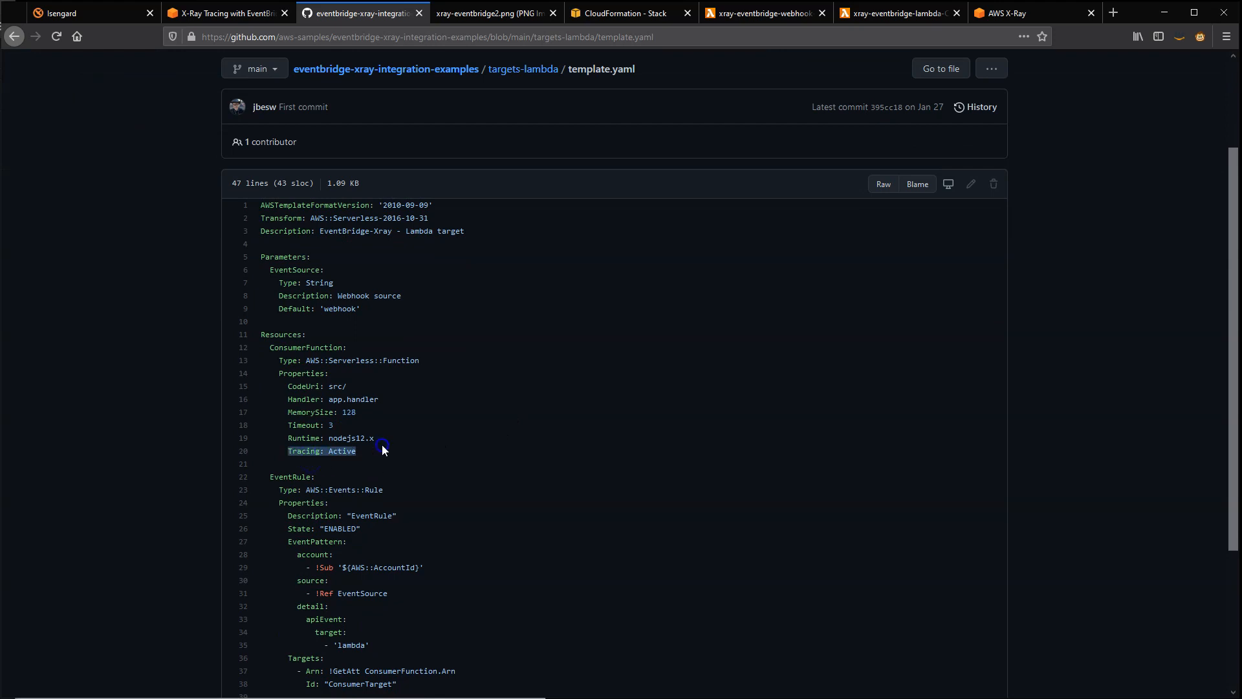
mouse_move(419, 460)
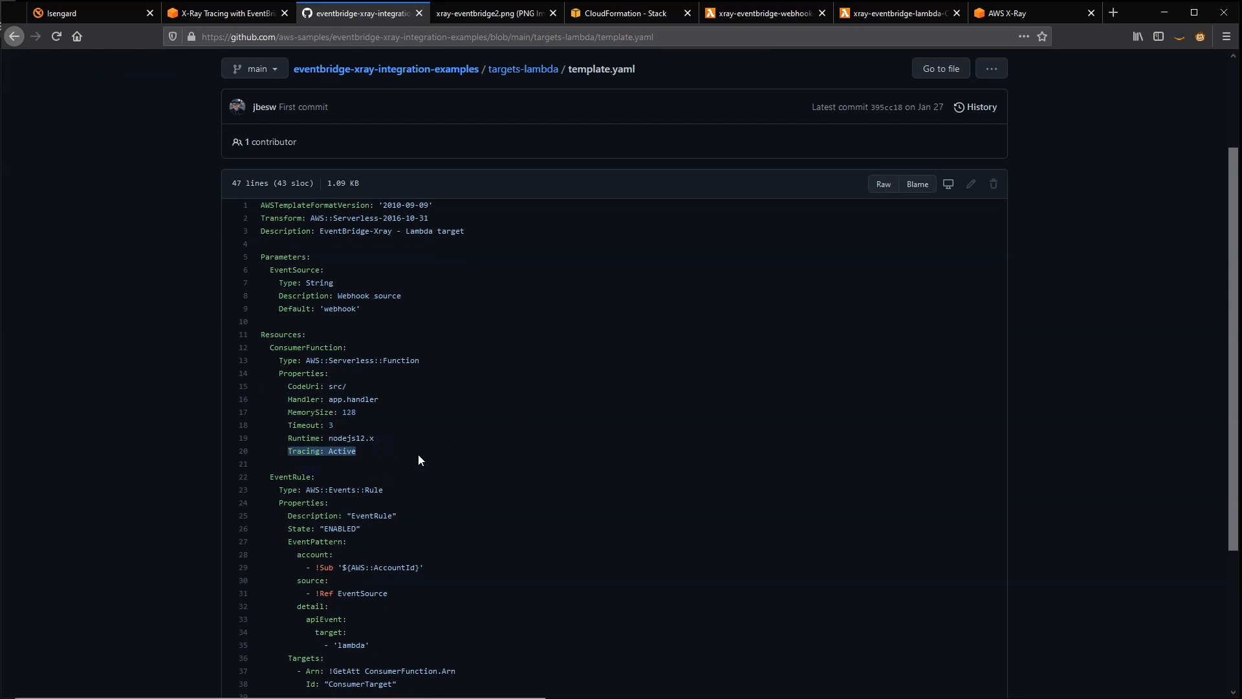
mouse_move(496, 432)
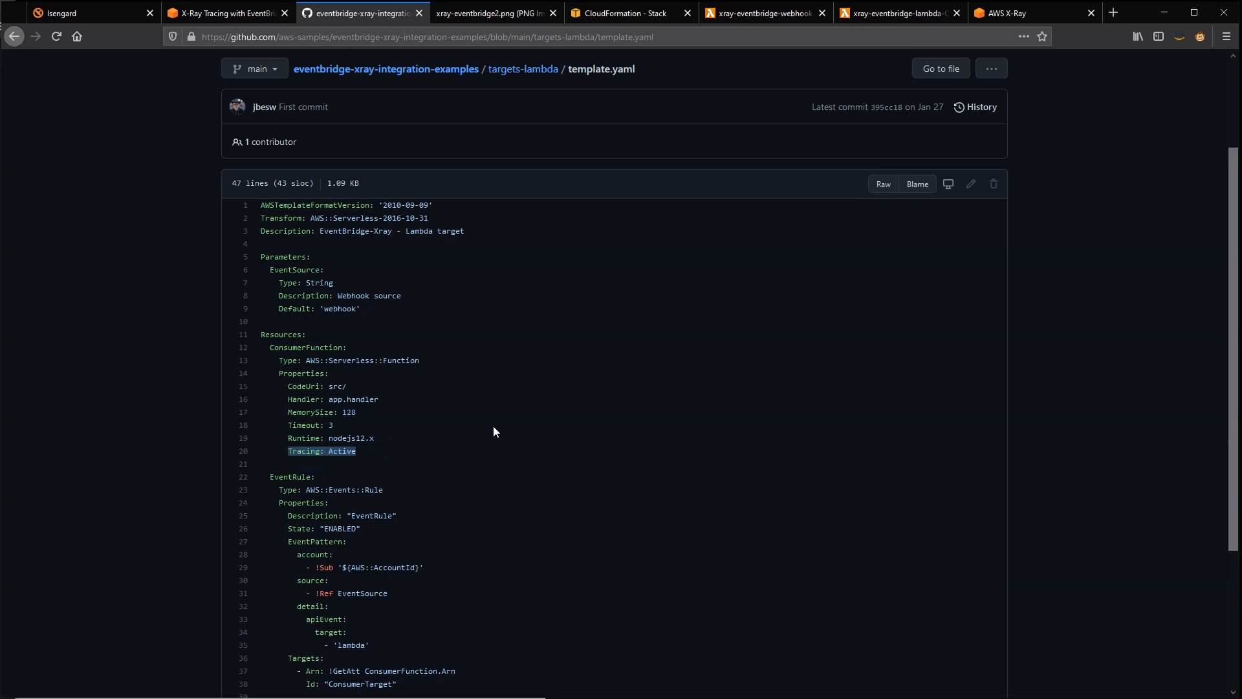
mouse_move(462, 355)
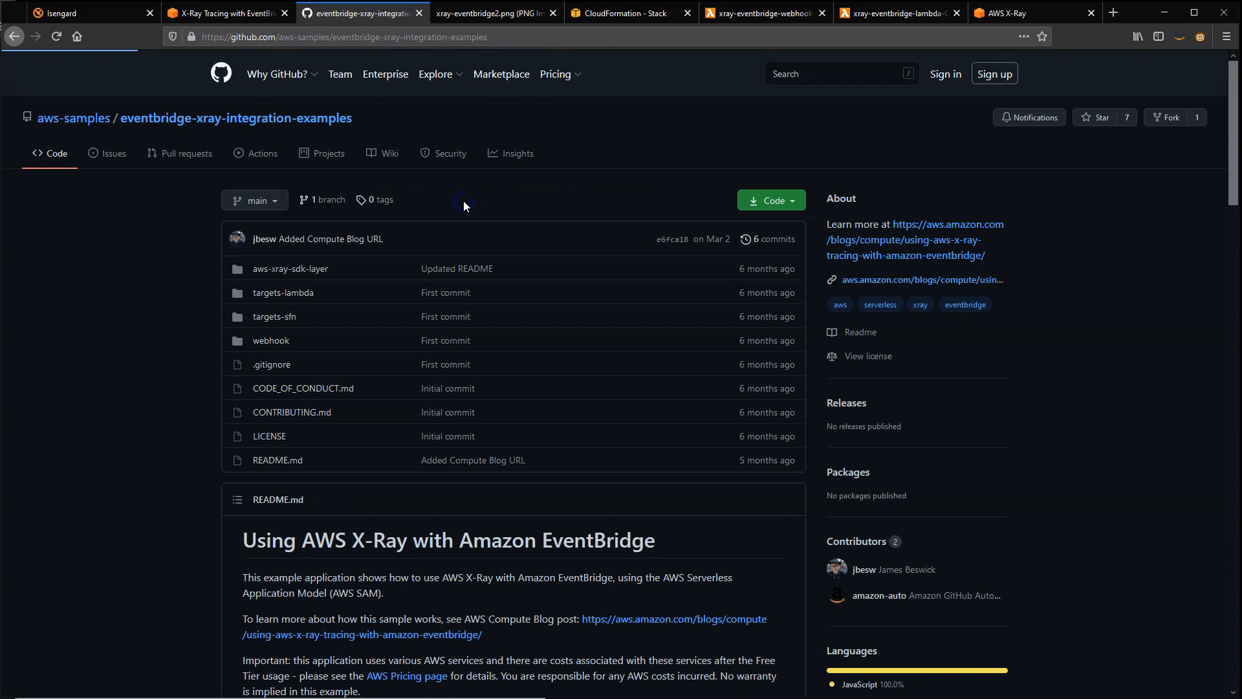
Step: Show webhook/template.yaml with TracingEnabled: True on WebhookApi highlighted and Tracing: Active on WebhookFunction
click(270, 340)
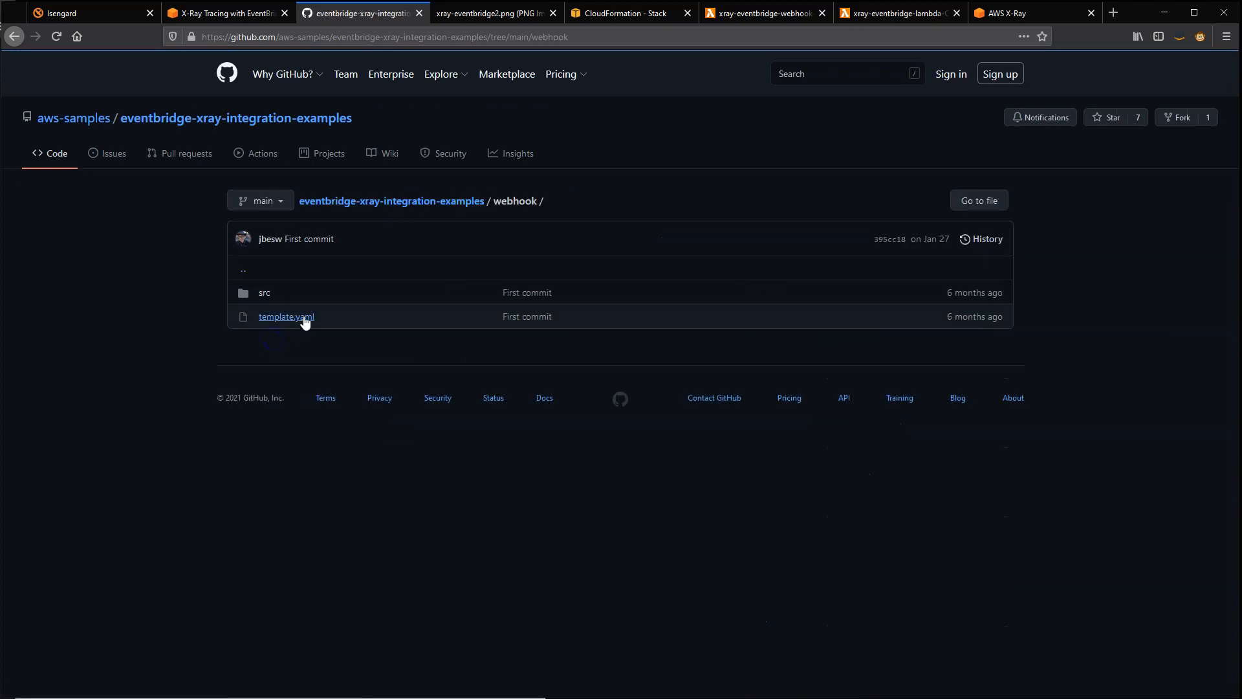
click(286, 315)
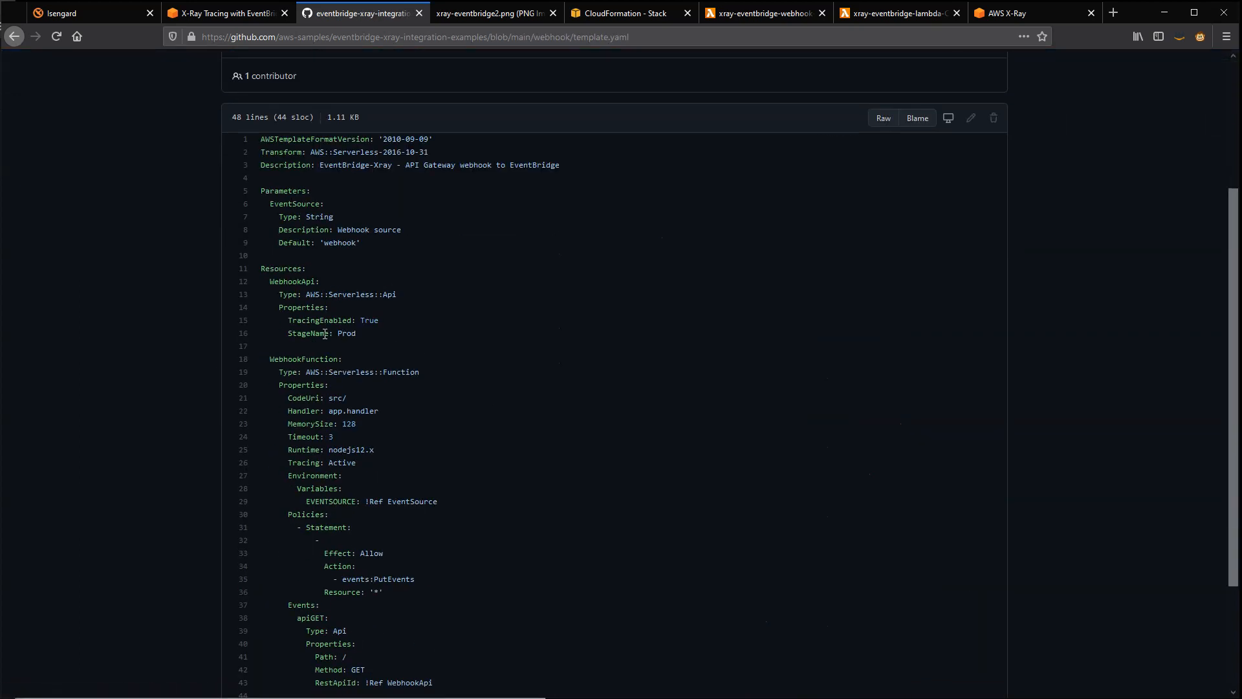
double_click(350, 295)
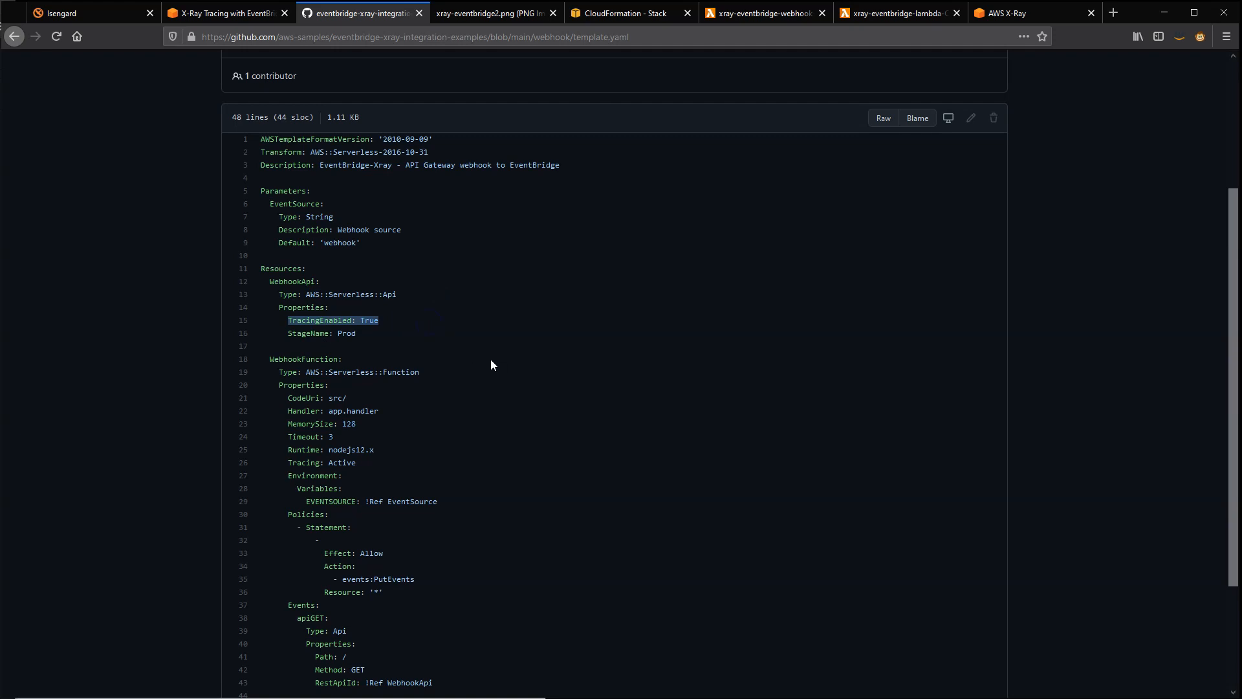
mouse_move(511, 339)
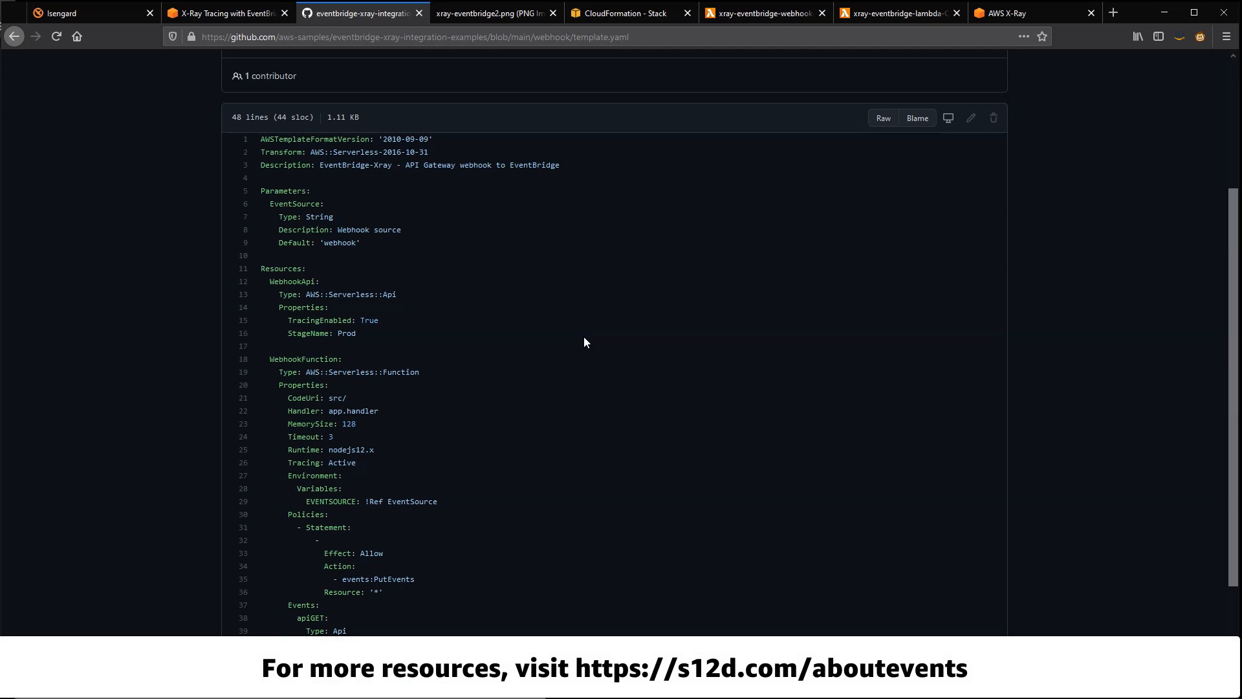
mouse_move(697, 419)
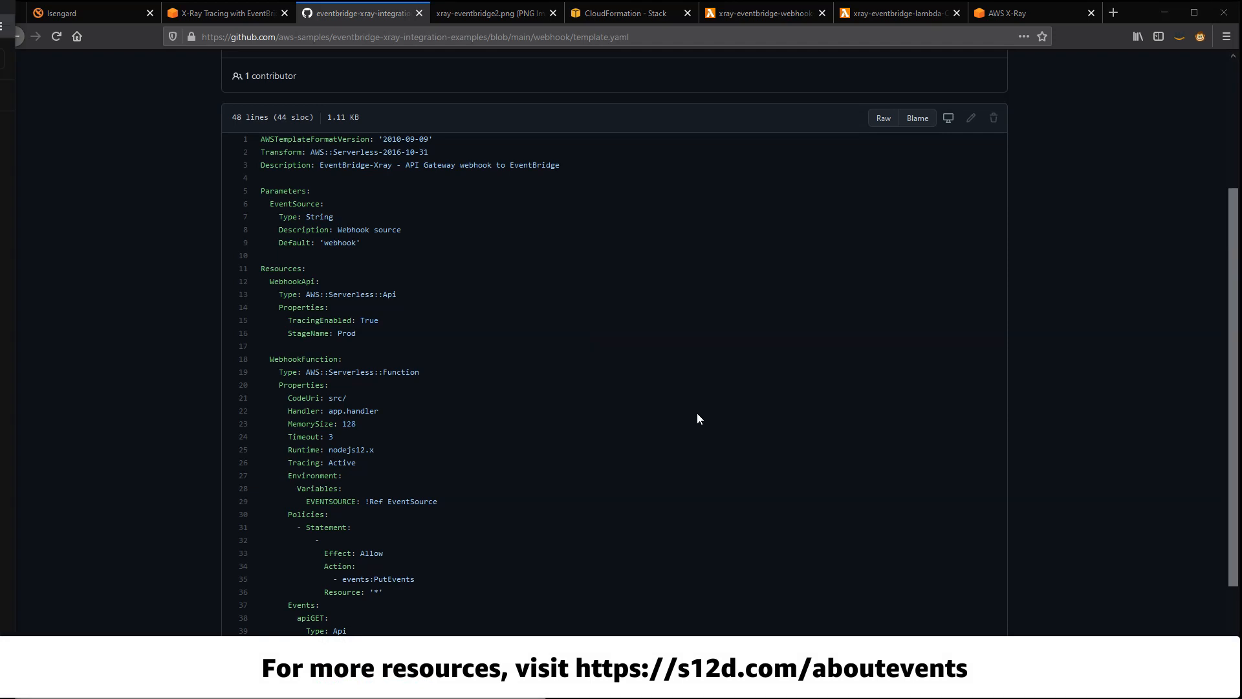
mouse_move(330, 570)
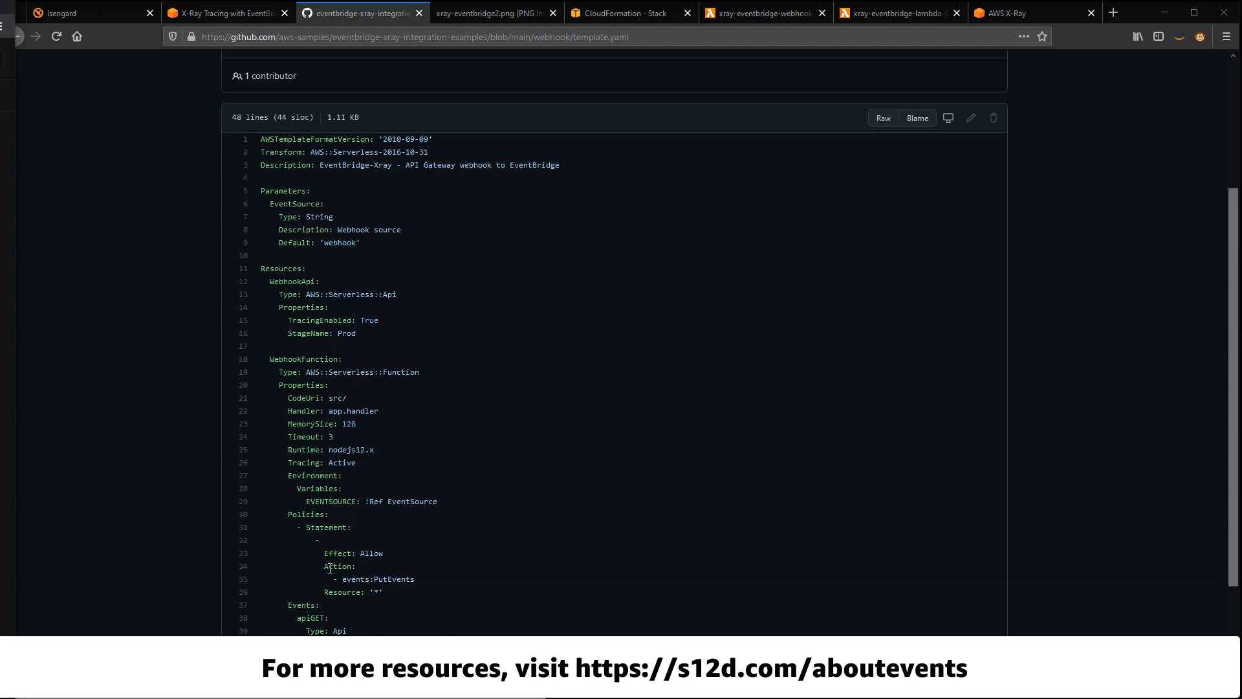